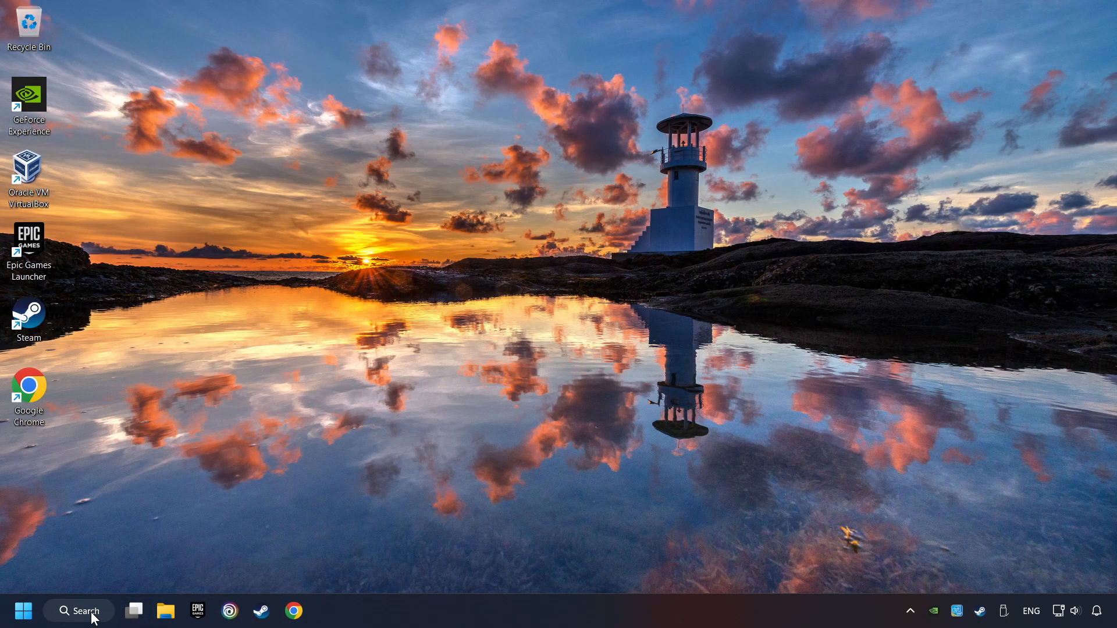
Step: Search automatically for a newer GeForce GTX 1050 Ti driver in Device Manager; the best driver is already installed
left_click(78, 610)
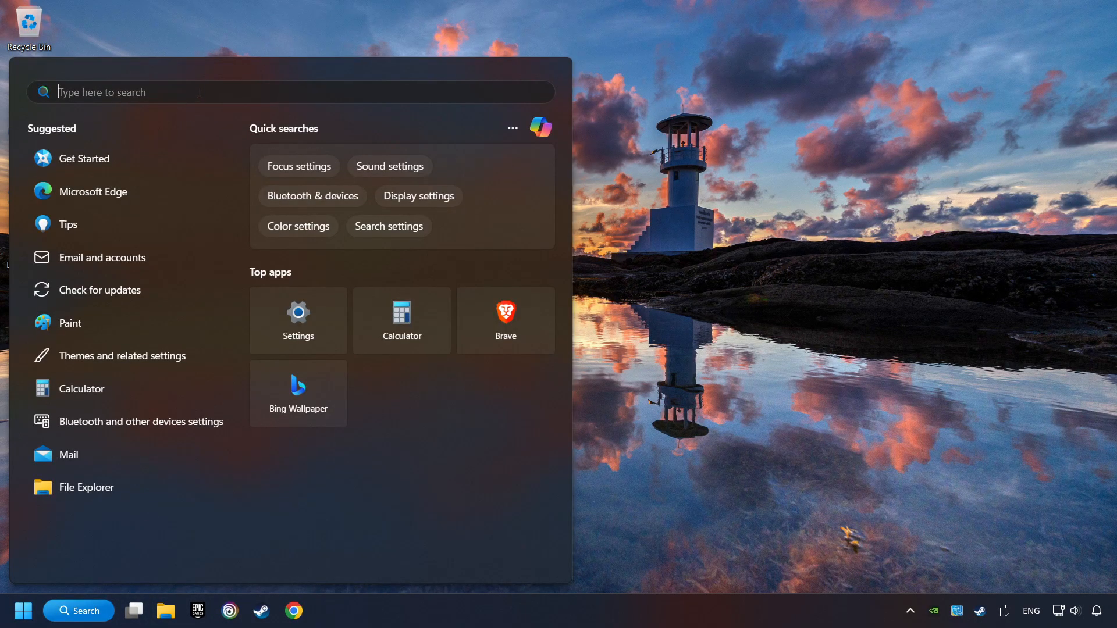
type("device manager")
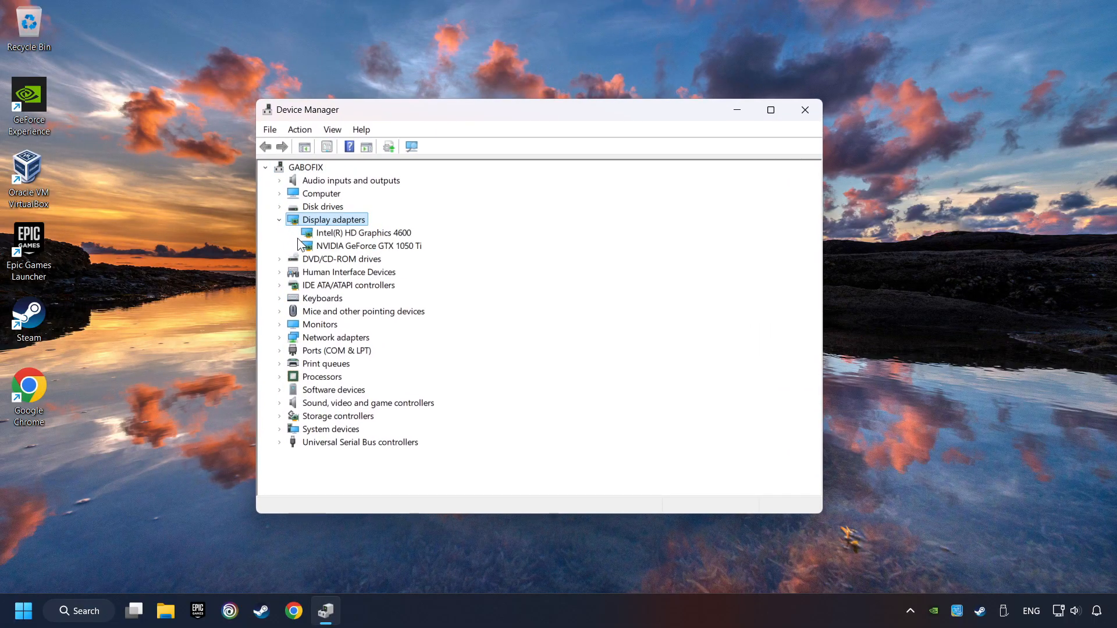
left_click(367, 245)
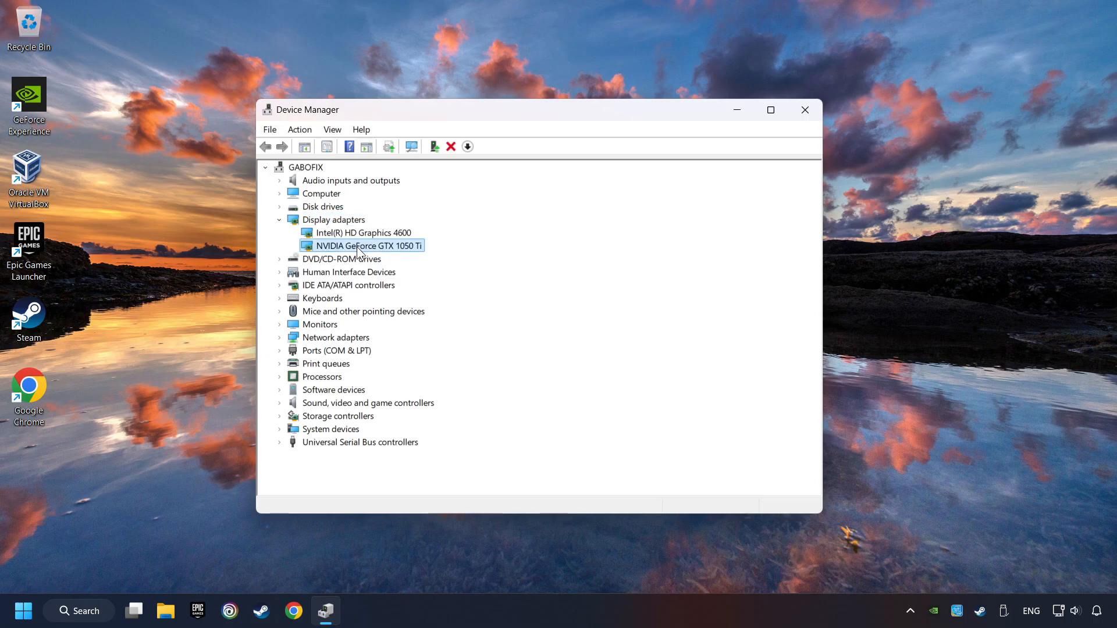
right_click(362, 245)
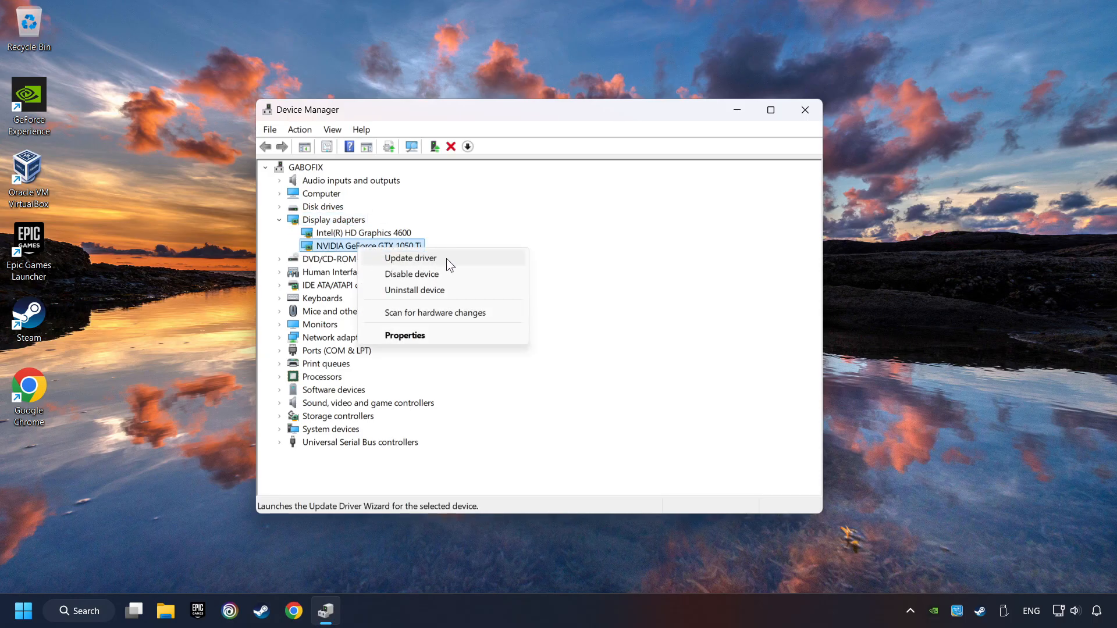
left_click(410, 258)
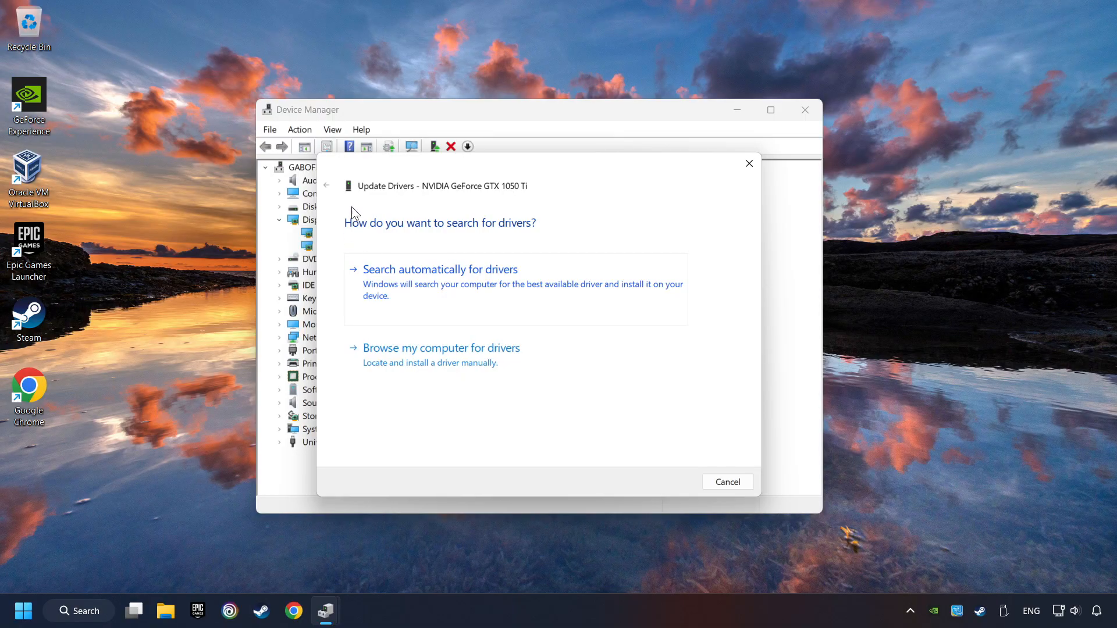
left_click(439, 269)
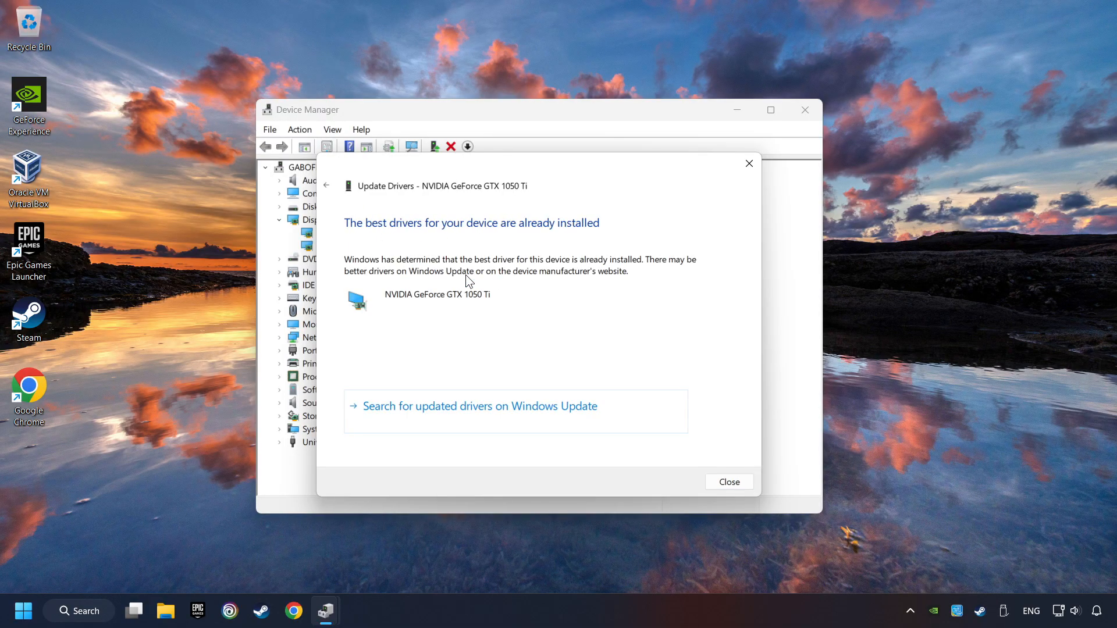
mouse_move(400, 264)
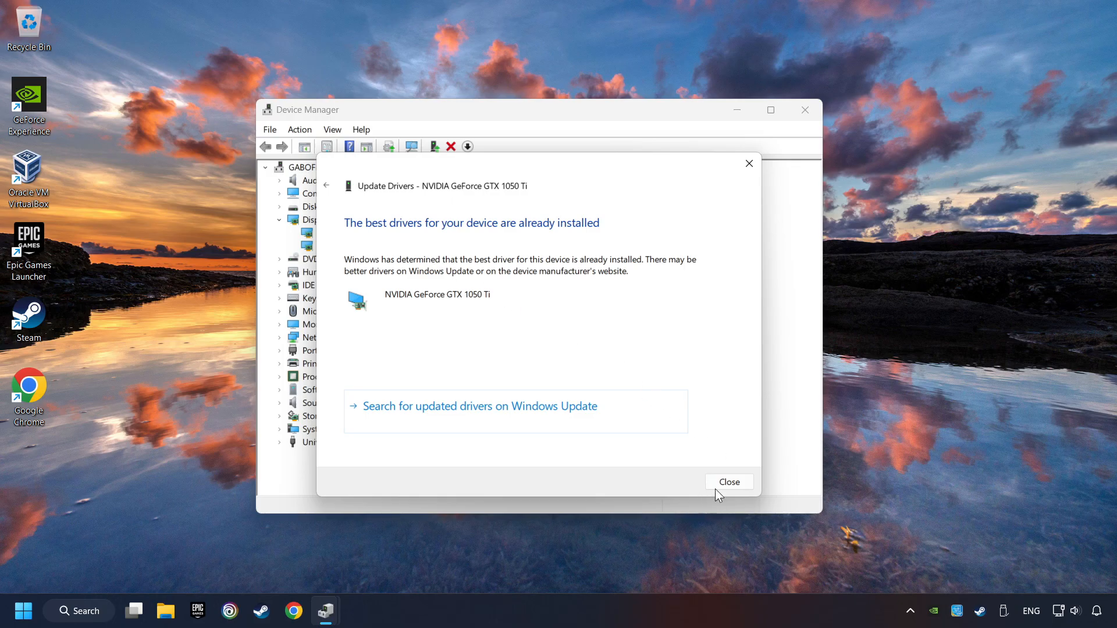
left_click(728, 481)
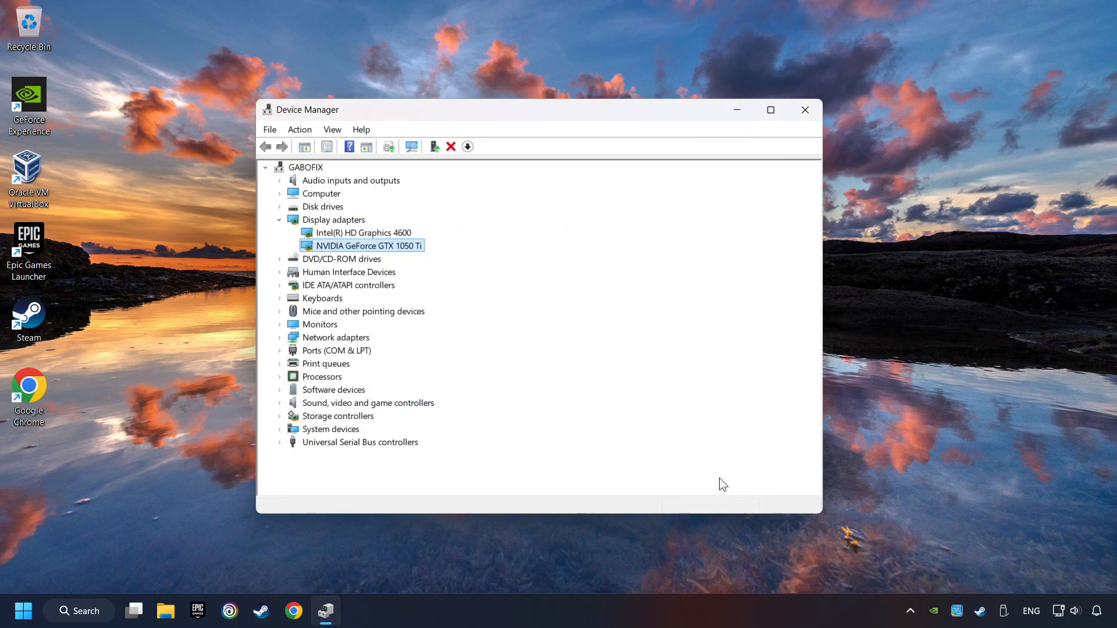
Step: Download GeForce Experience 3.28.0.417 from NVIDIA's official GeForce Drivers page and open the installer
left_click(804, 110)
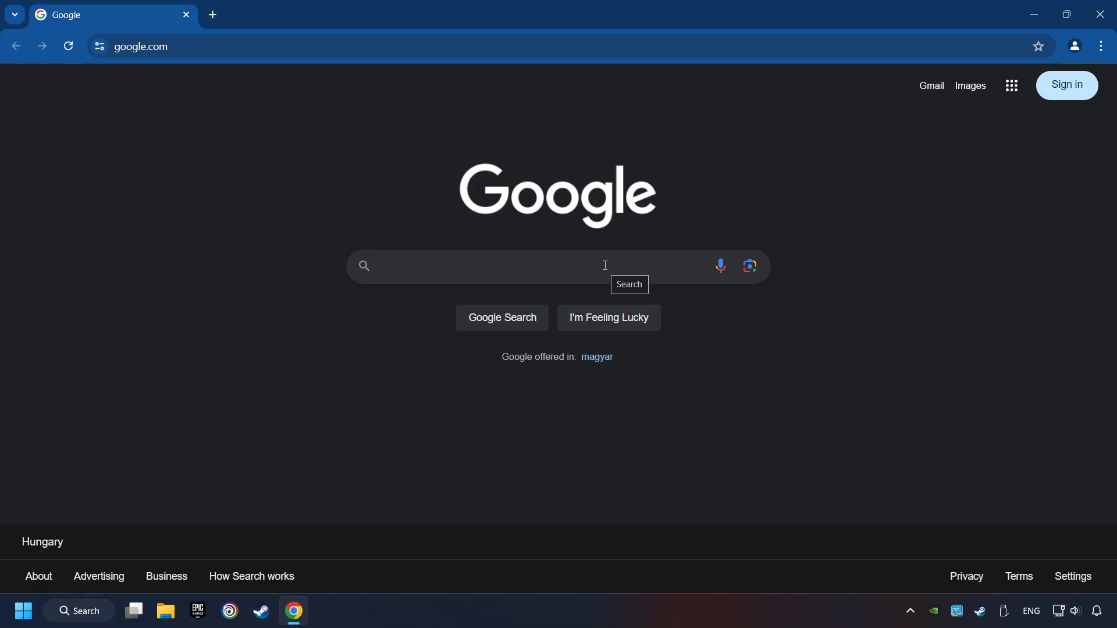
type("nvidia geforce driver download")
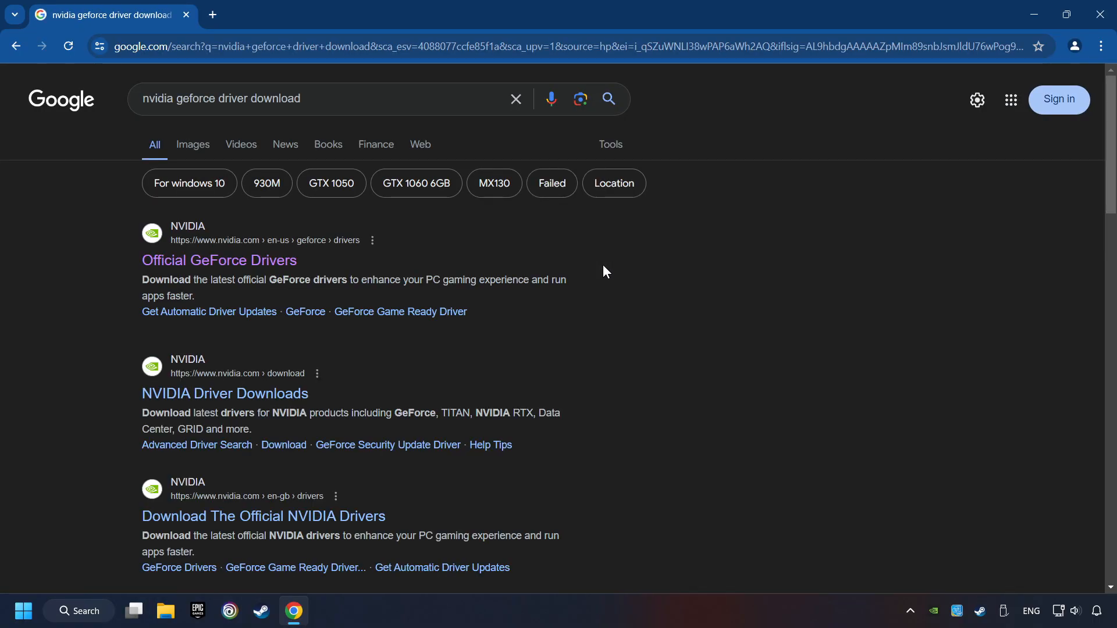
left_click(219, 259)
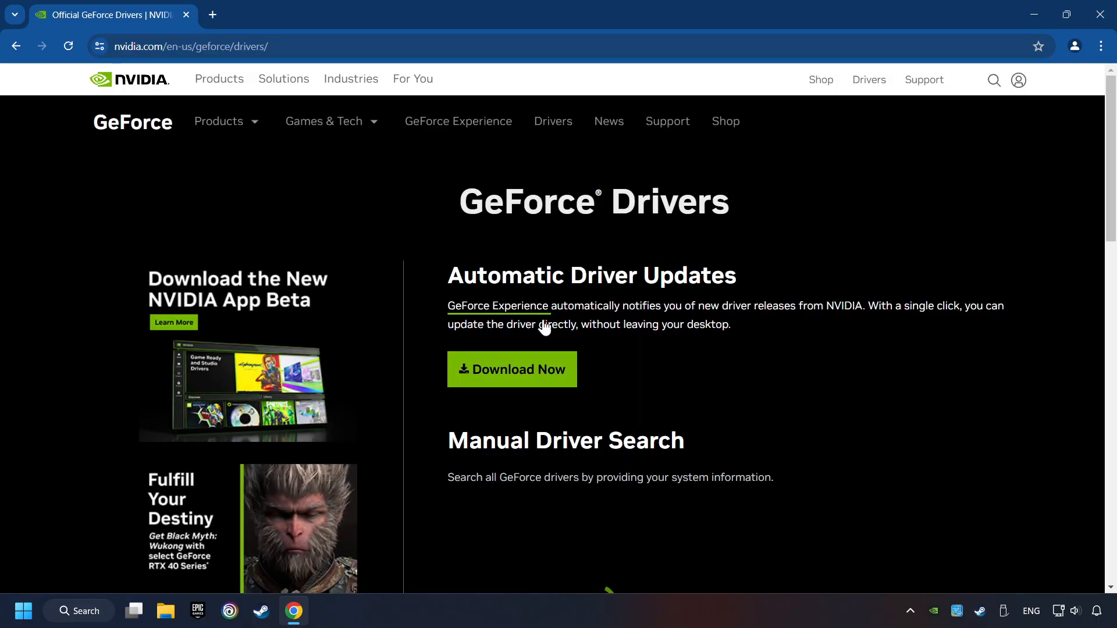
left_click(511, 369)
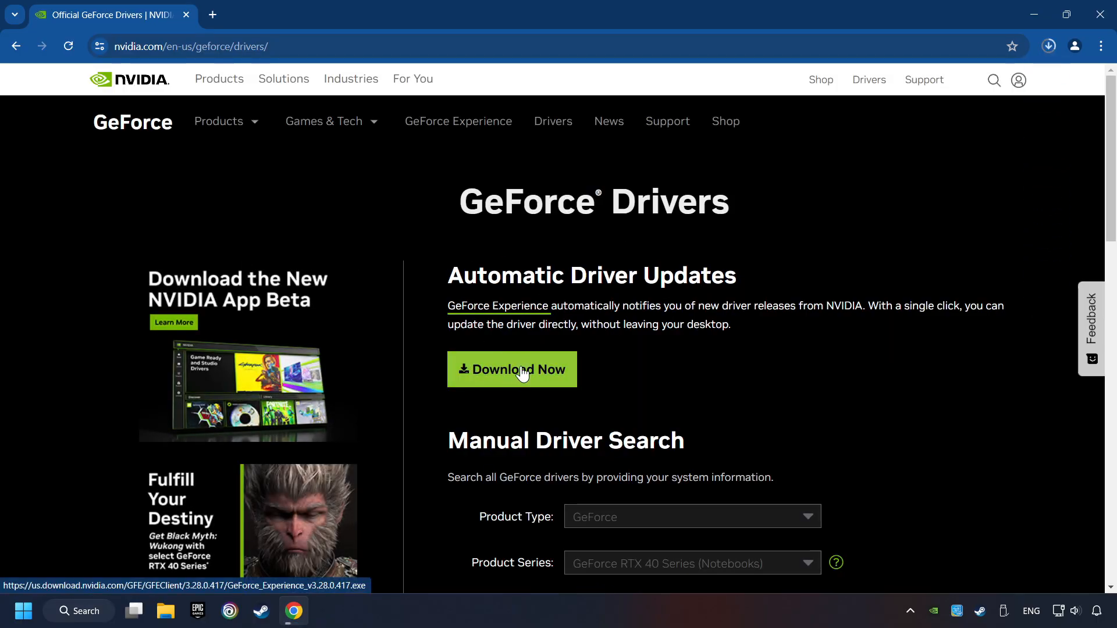
left_click(1047, 47)
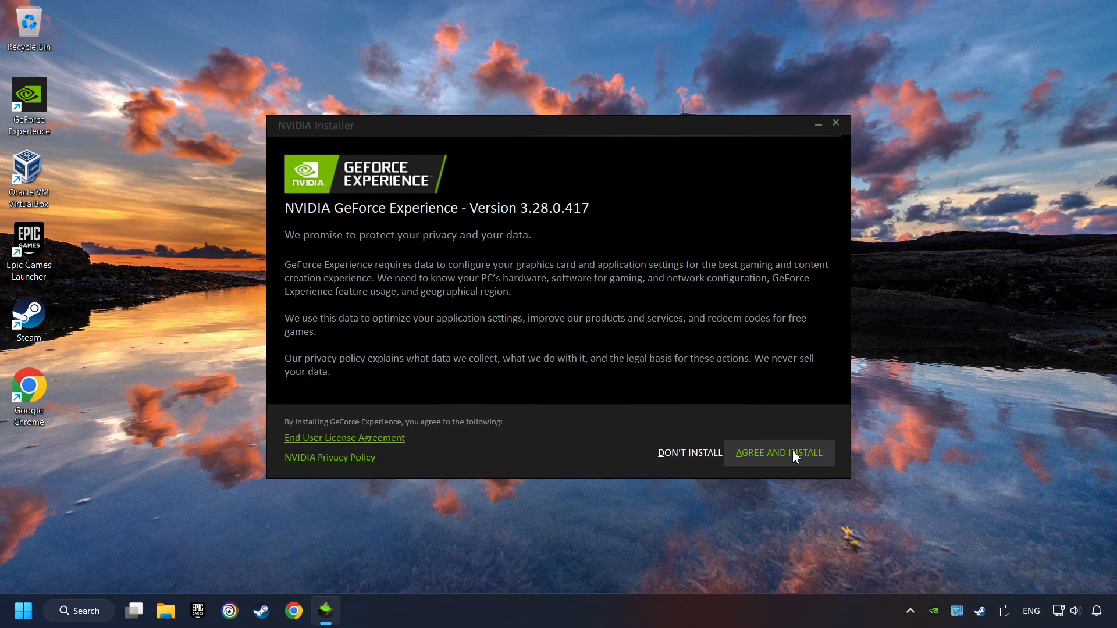
Step: Install GeForce Experience and confirm via Check for Updates that Game Ready Driver 556.12 is current
left_click(779, 453)
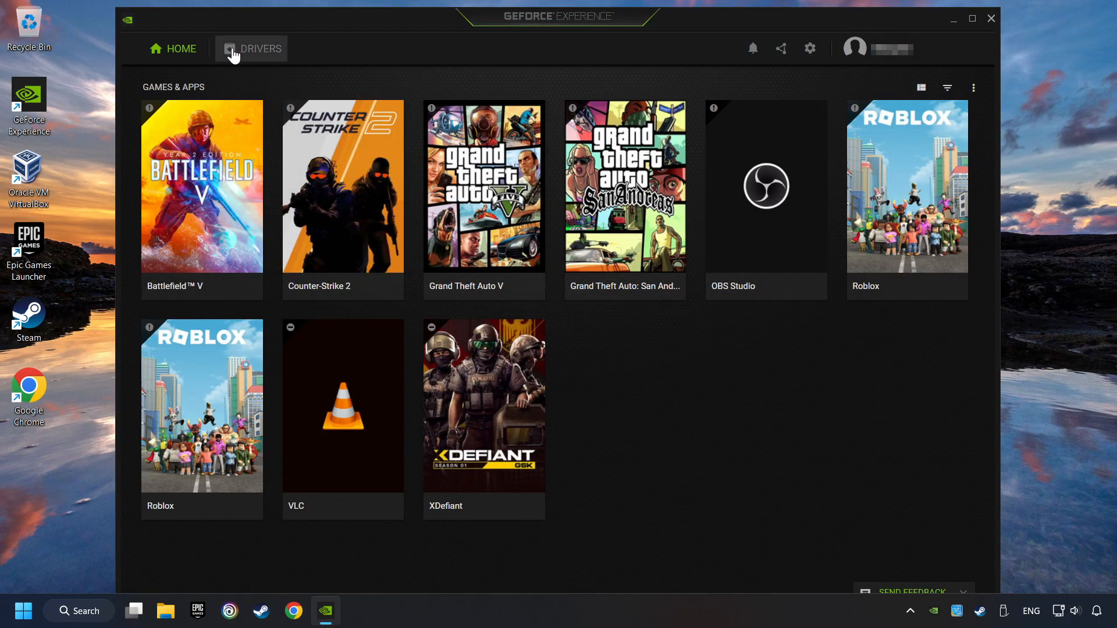
left_click(260, 49)
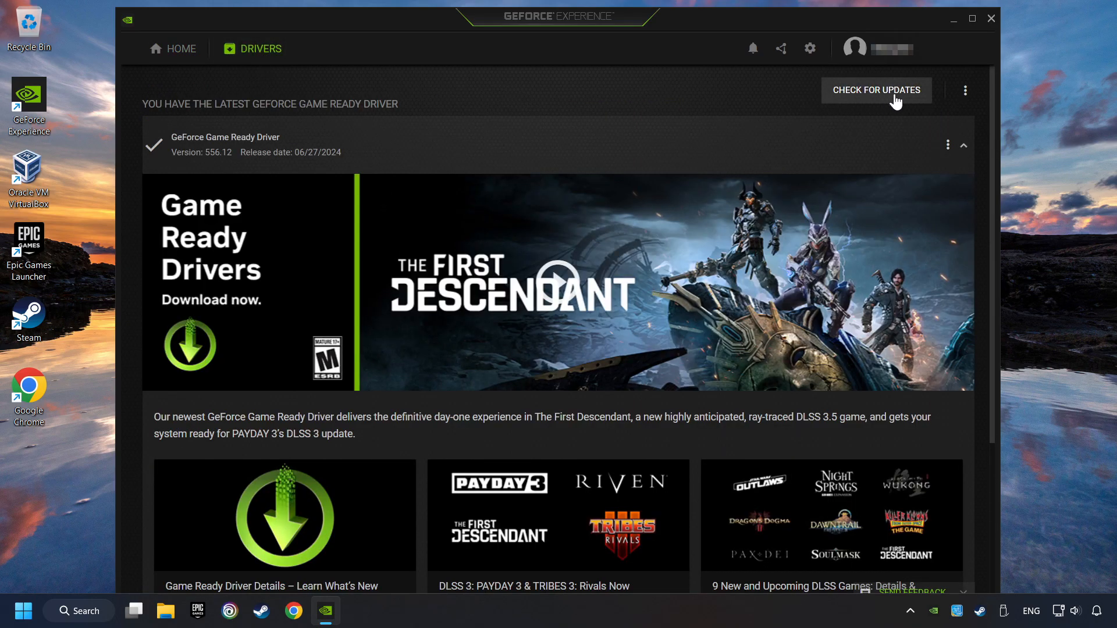
left_click(876, 91)
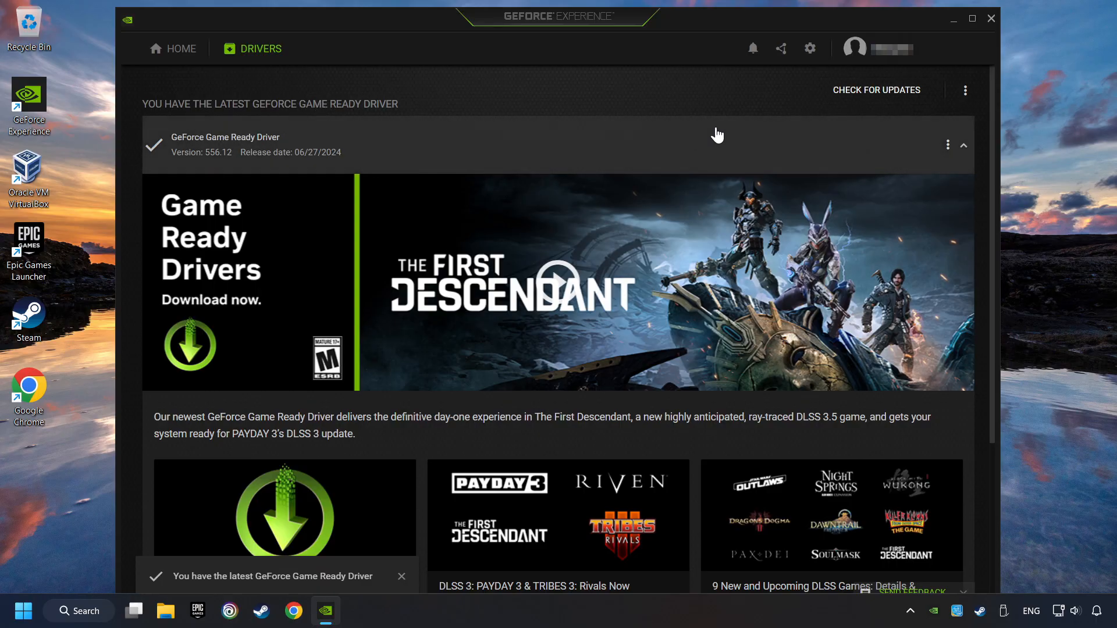
mouse_move(987, 86)
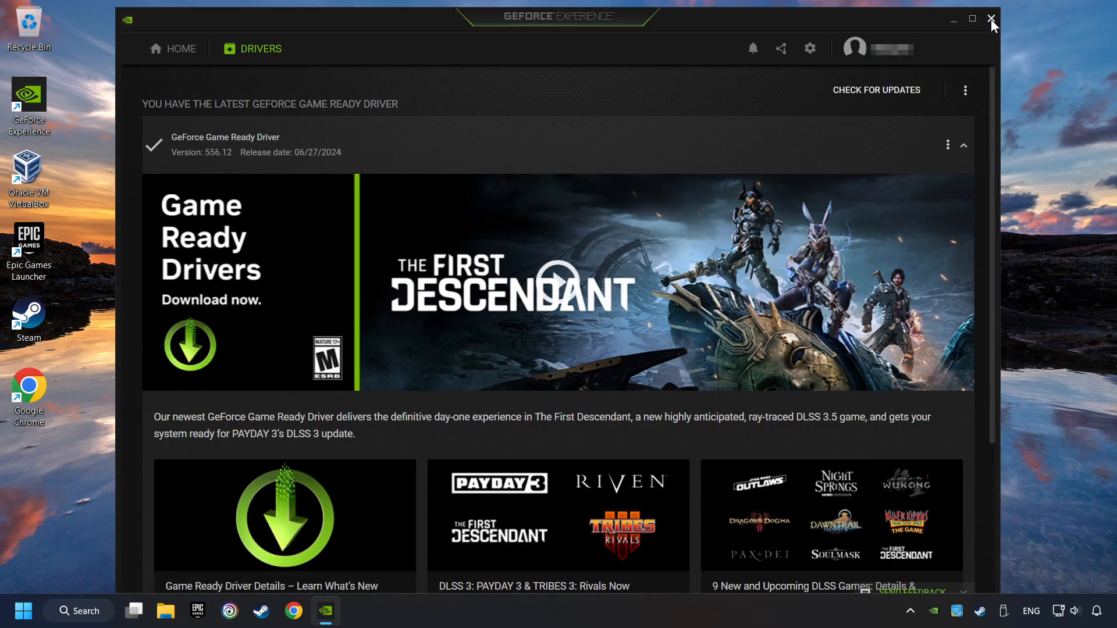
left_click(991, 19)
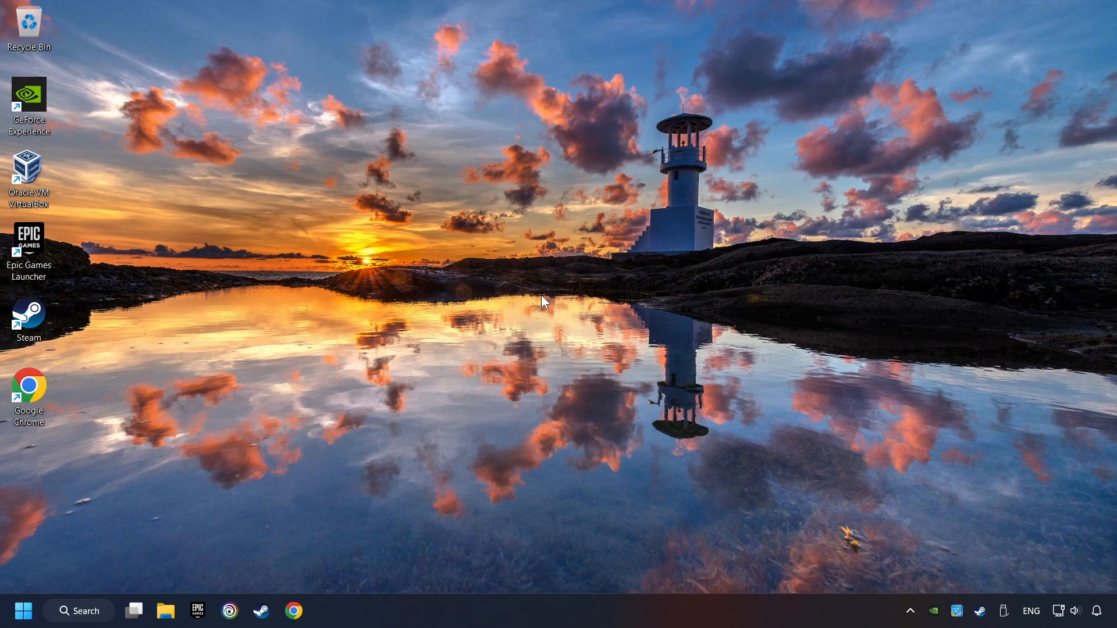
Step: Search 'graphics settings' to reach the Graphics page under System > Display
left_click(79, 610)
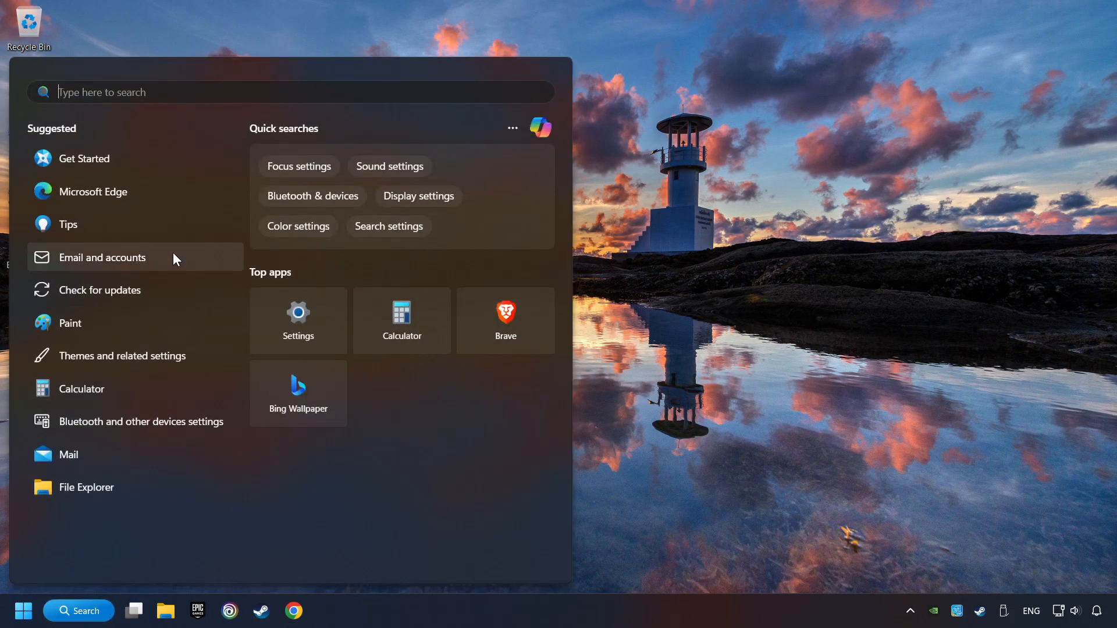
type("graphics settings")
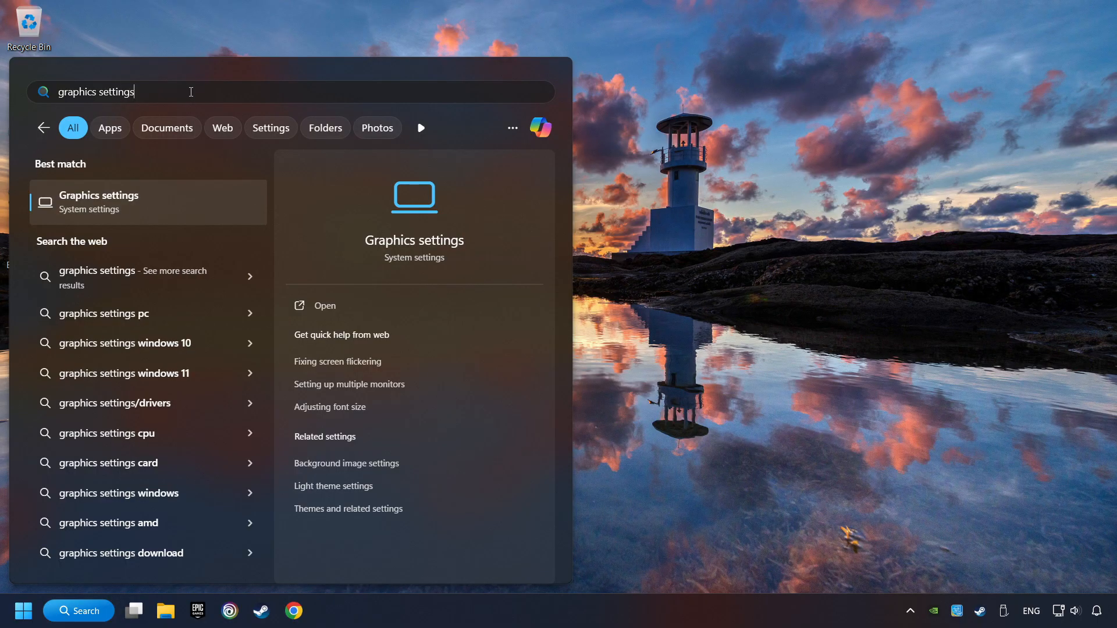
mouse_move(201, 208)
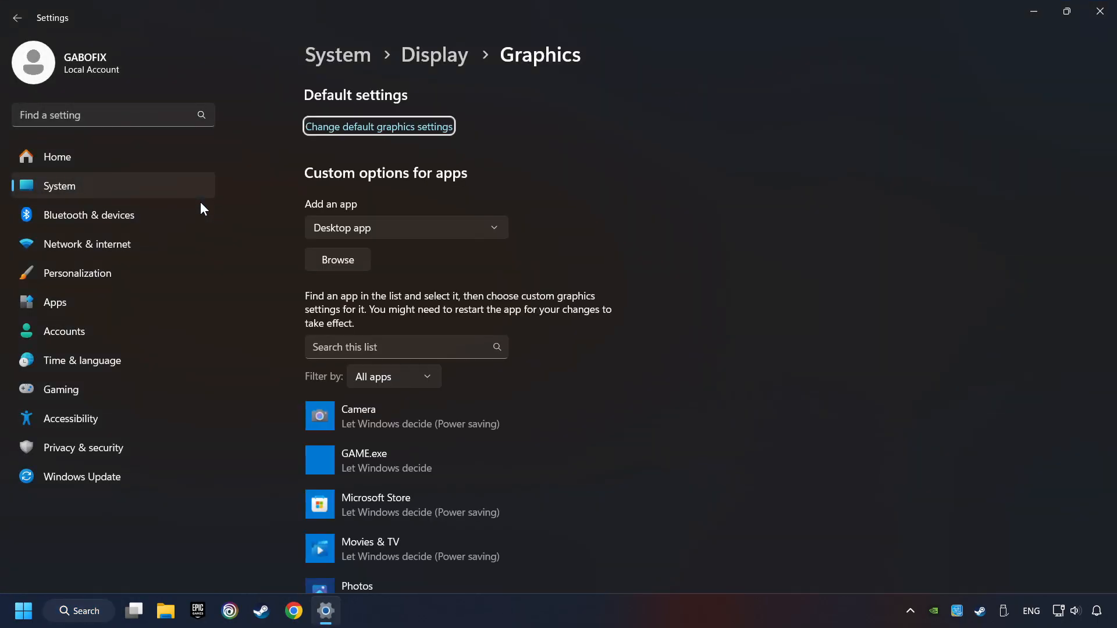
mouse_move(279, 262)
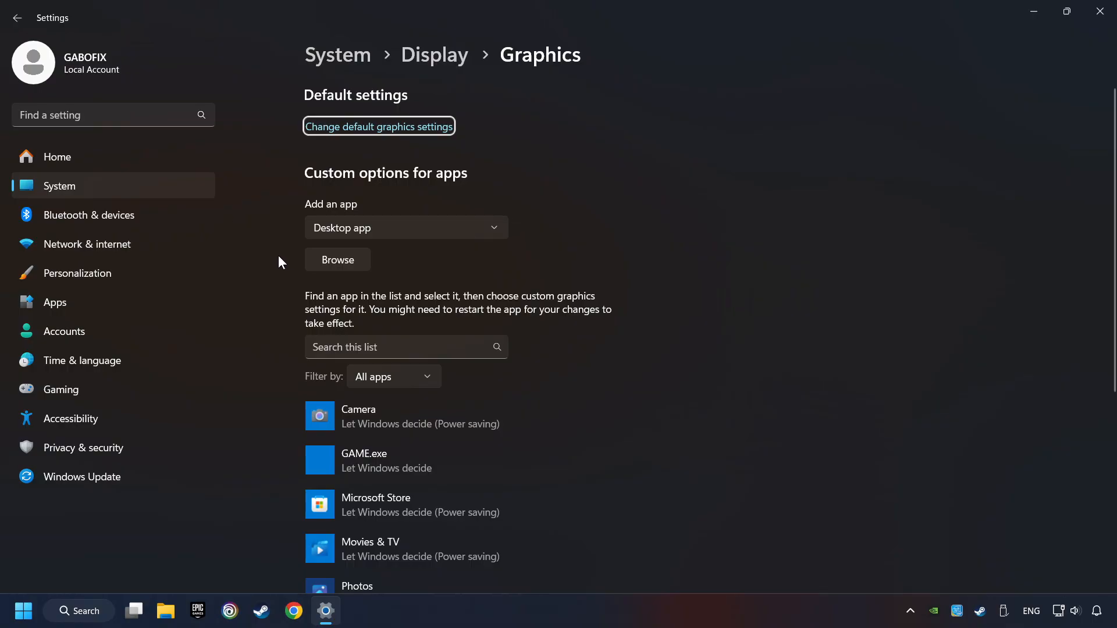
scroll("down", 3)
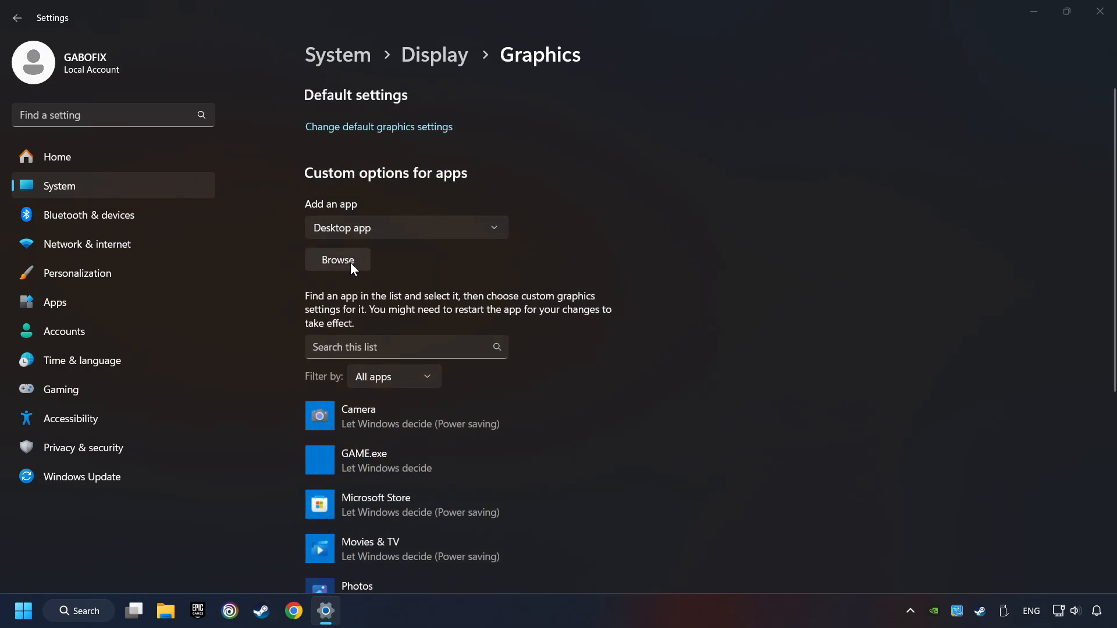
Step: Set GAME.exe's graphics preference to High performance on the NVIDIA GeForce GTX 1050 Ti
left_click(337, 260)
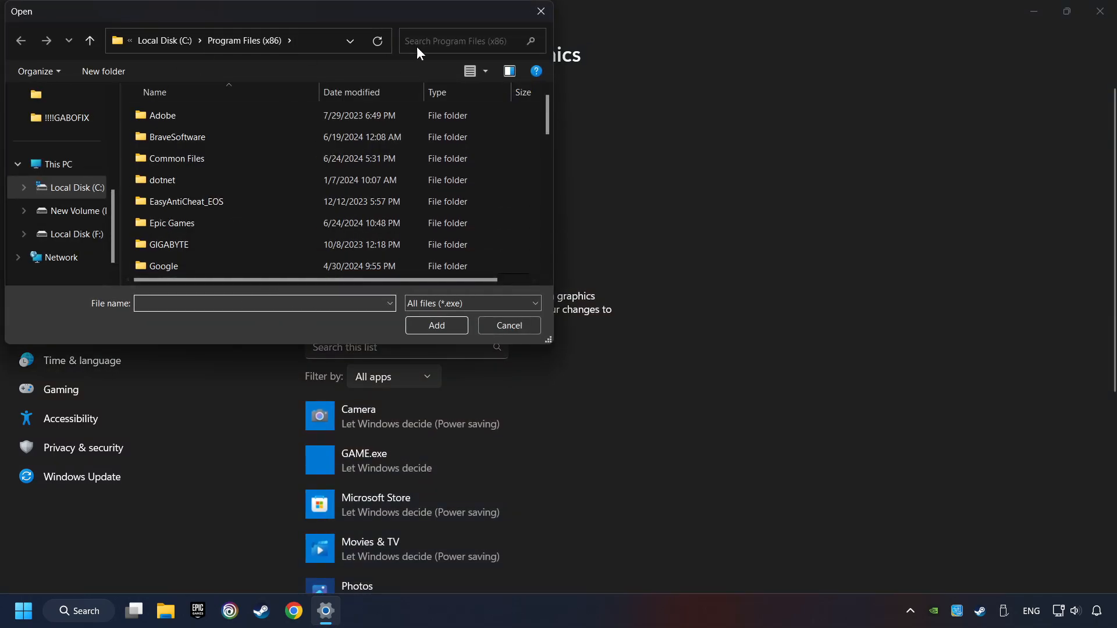
left_click(508, 325)
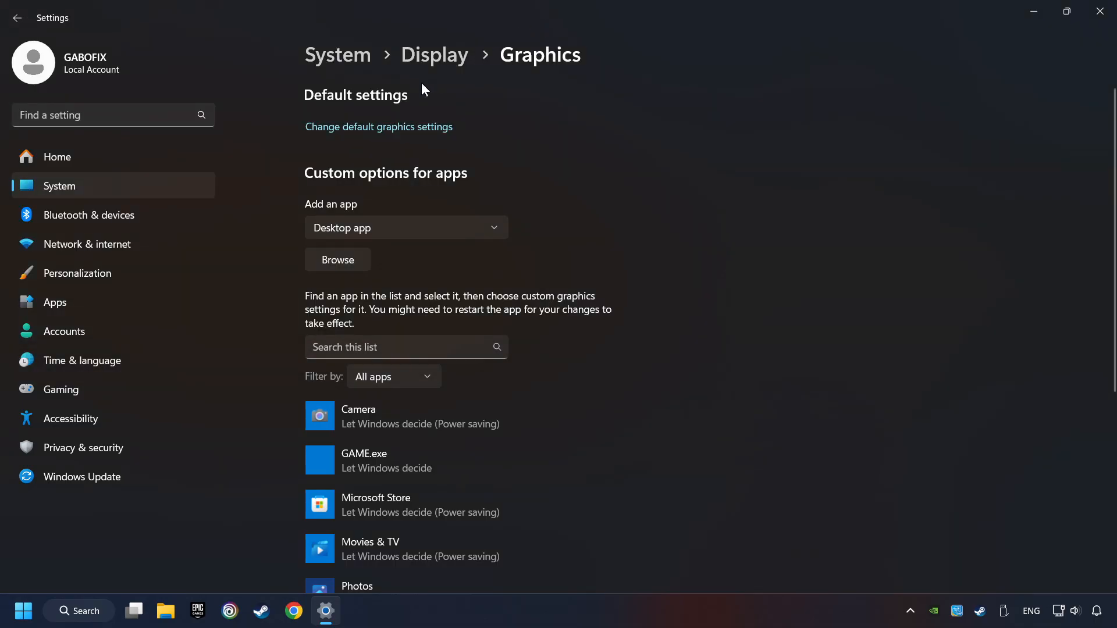
scroll("down", 3)
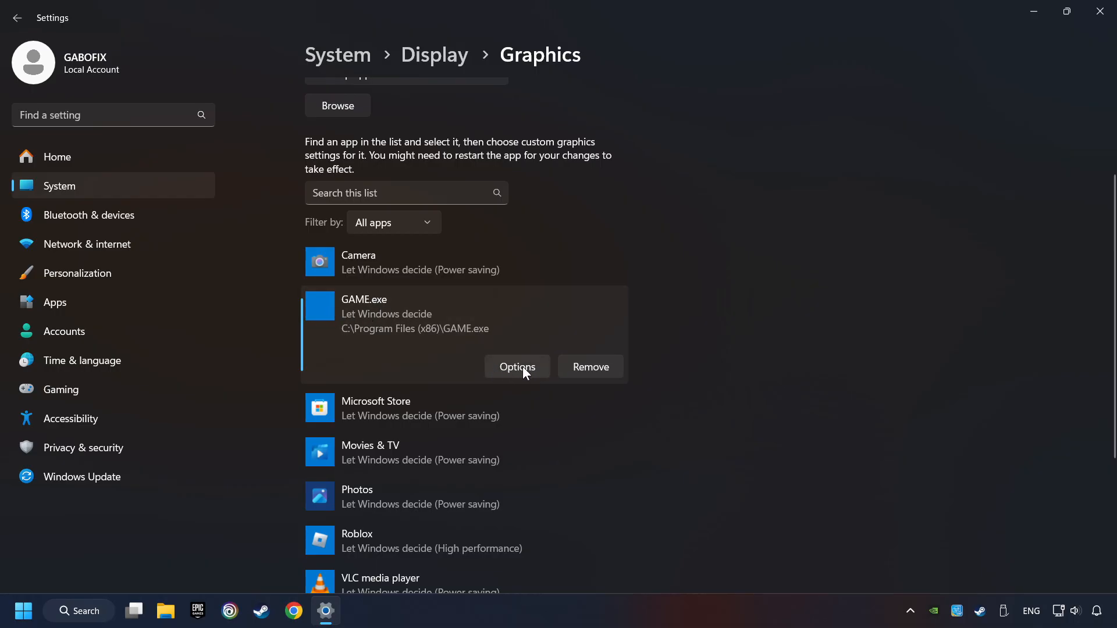
left_click(517, 367)
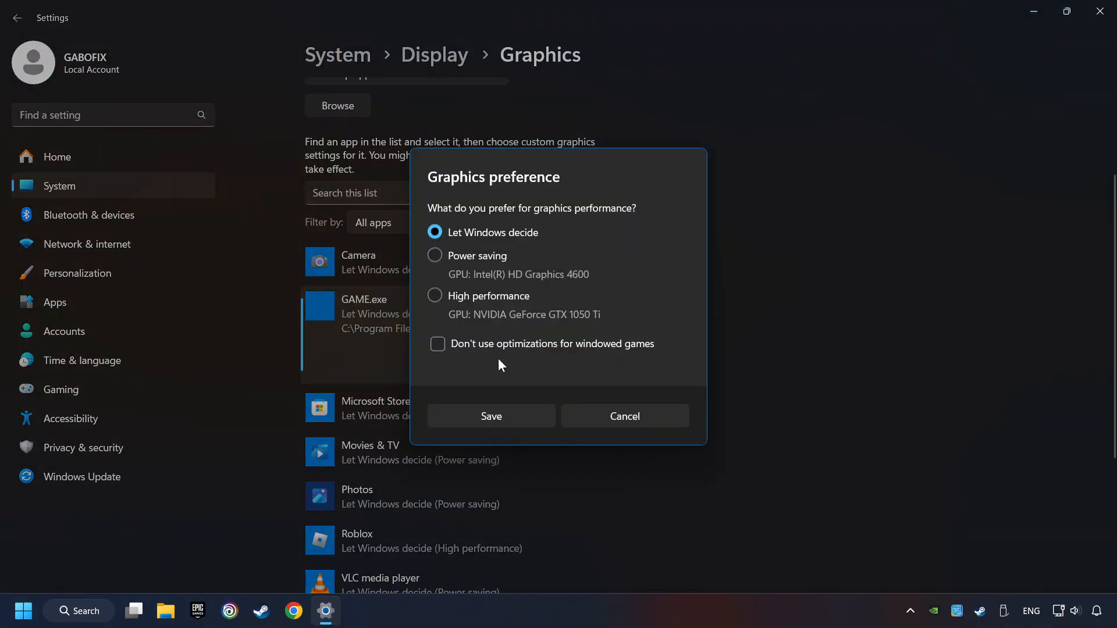
left_click(434, 295)
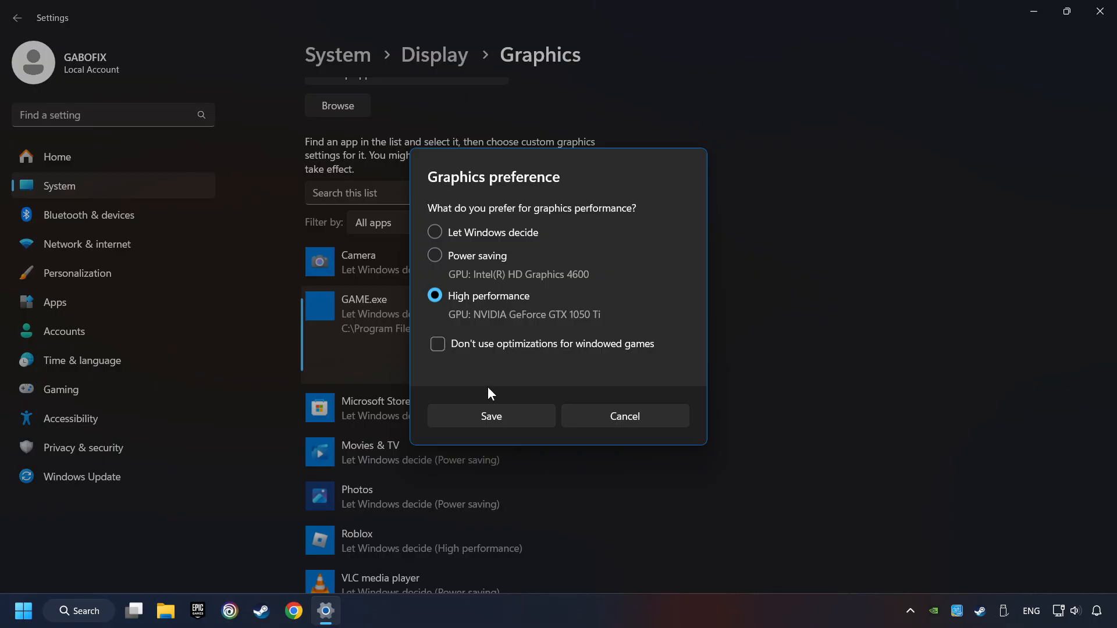
left_click(489, 416)
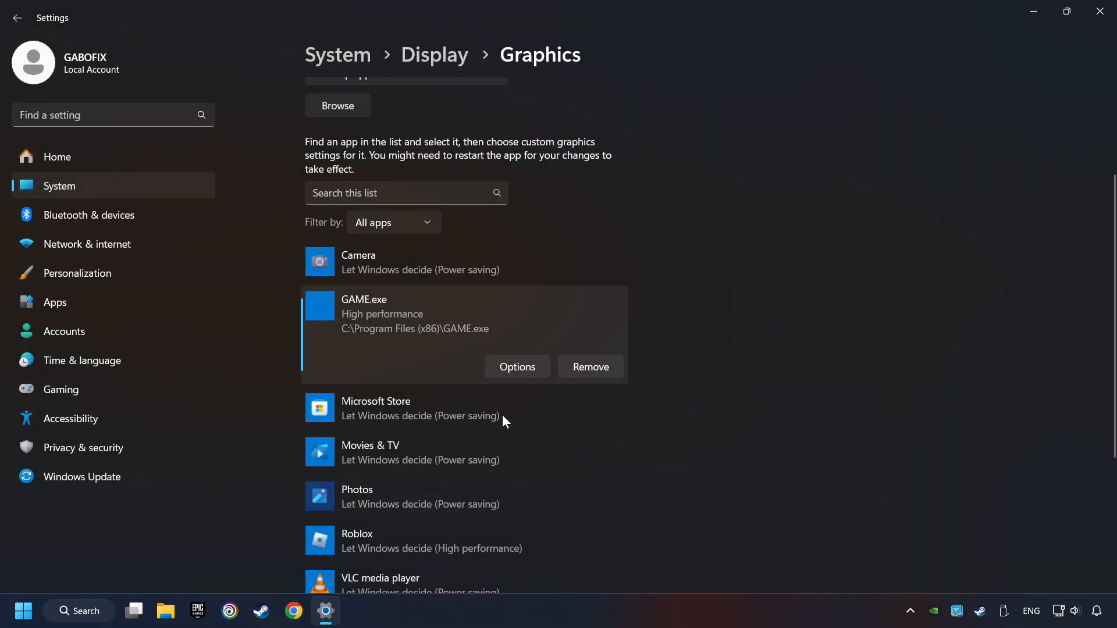
mouse_move(836, 245)
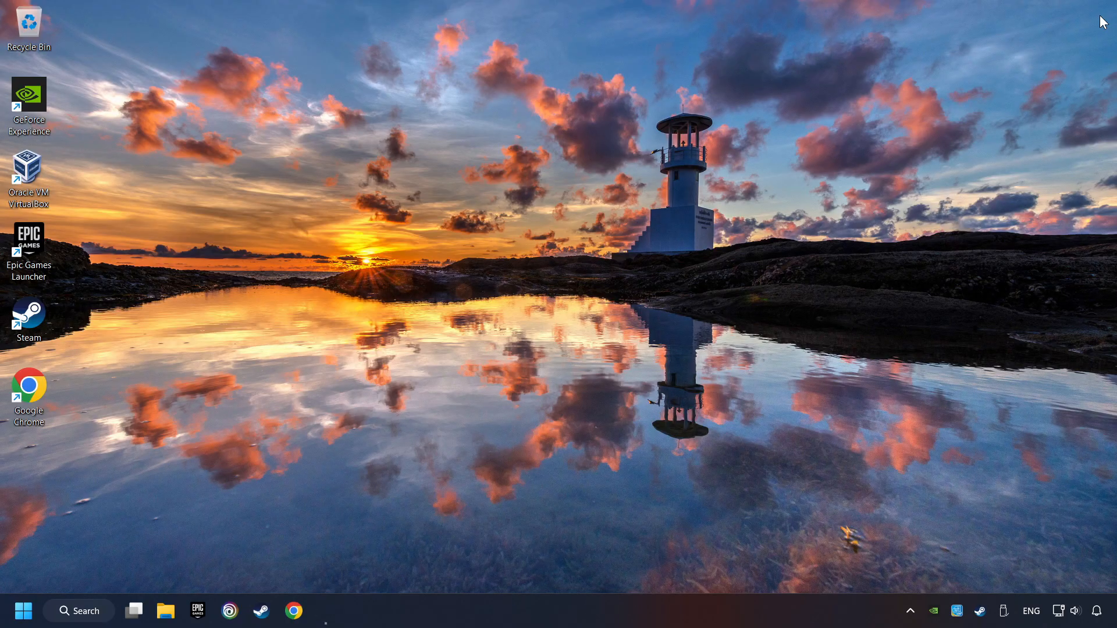
mouse_move(721, 345)
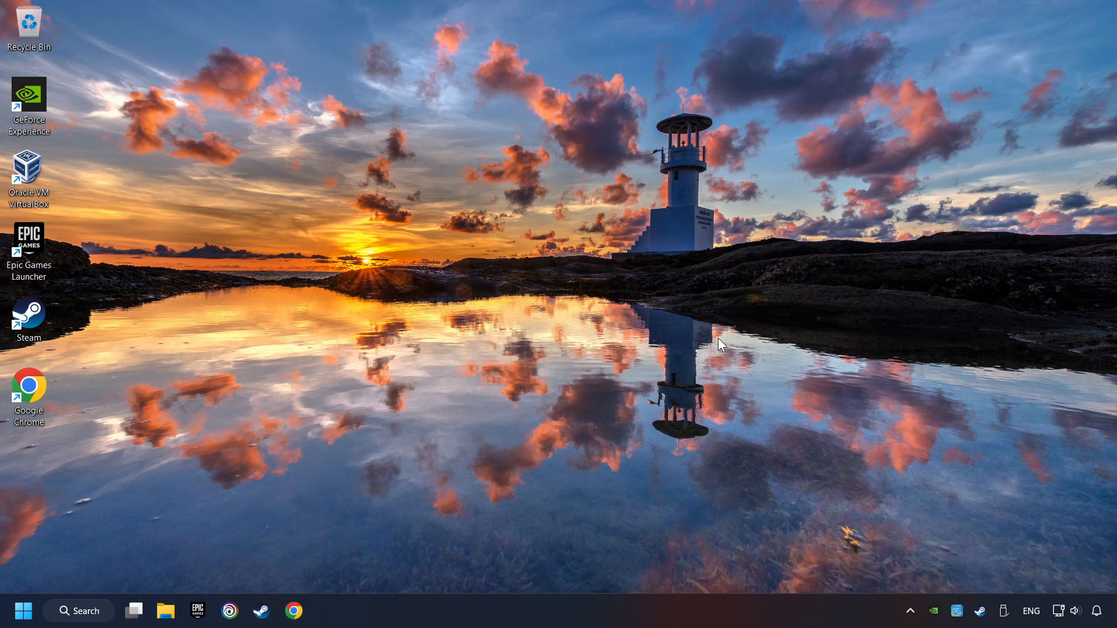
mouse_move(262, 611)
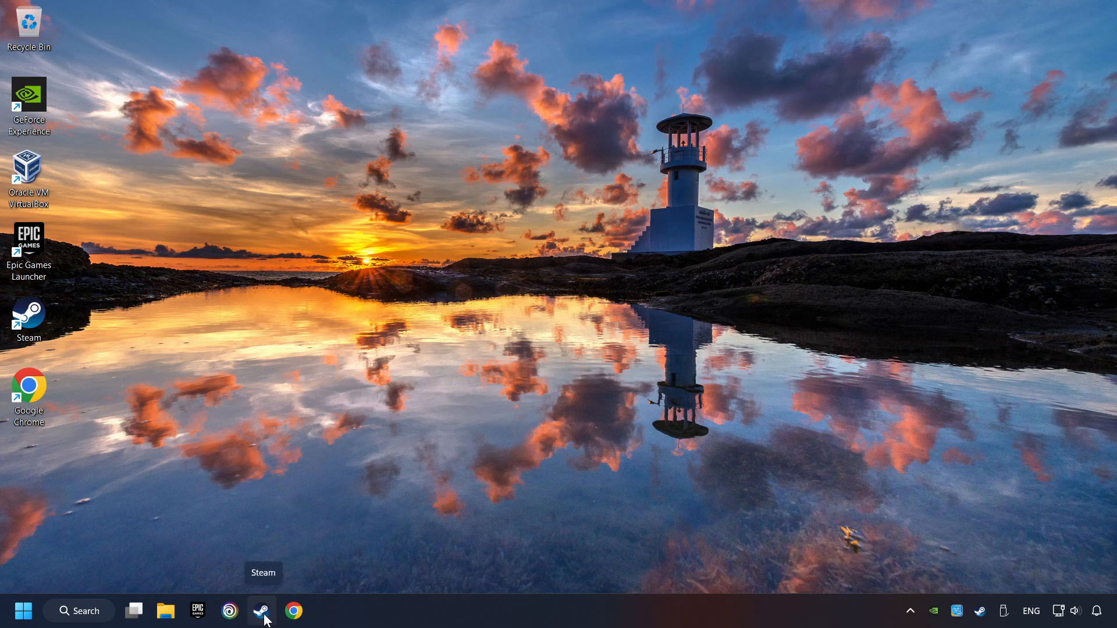
Step: Open Steam and bring up GAME's Properties from the Library list
left_click(262, 611)
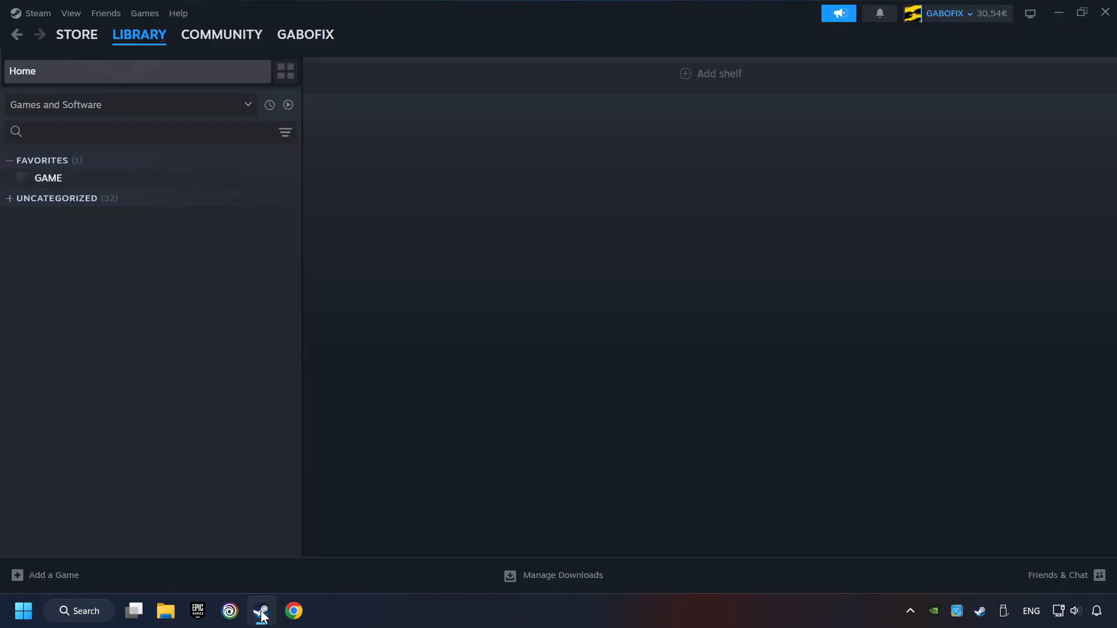
mouse_move(142, 58)
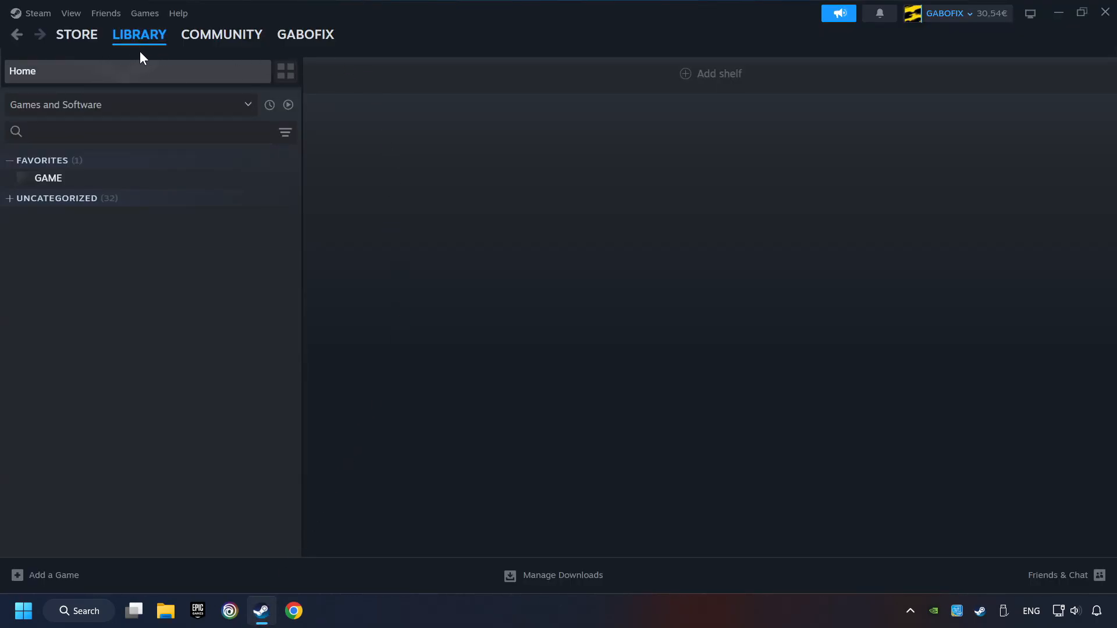
mouse_move(359, 188)
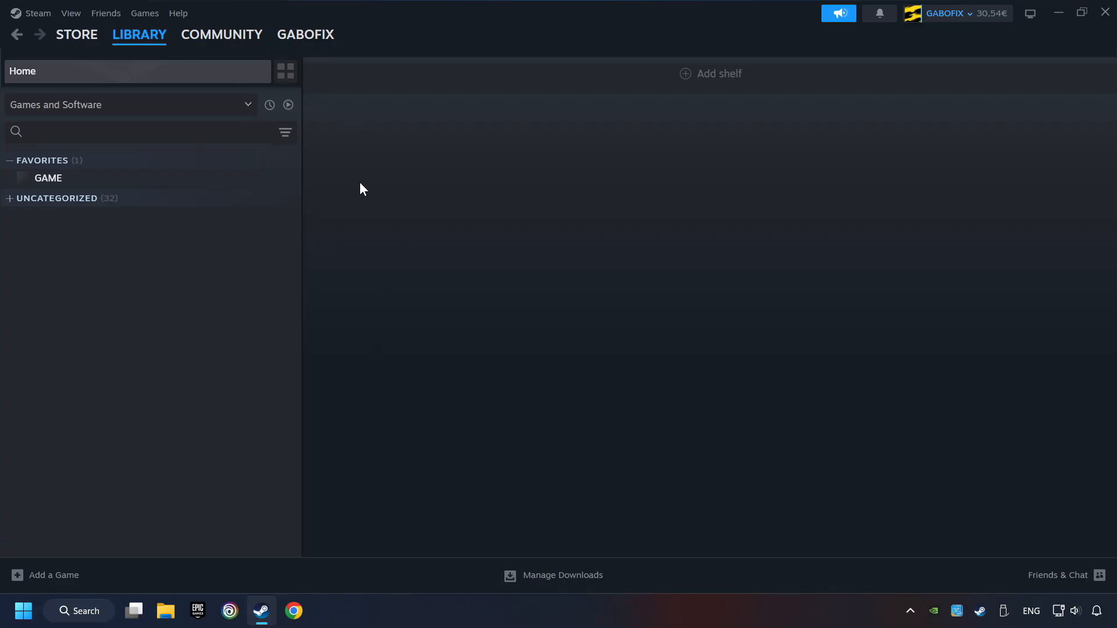
mouse_move(248, 187)
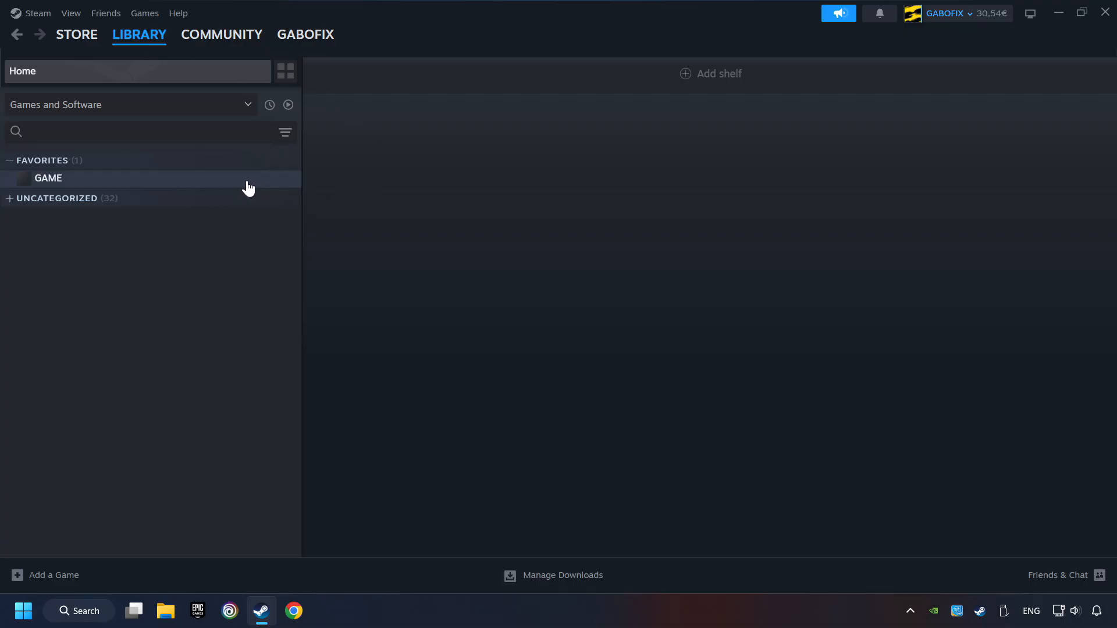
right_click(48, 178)
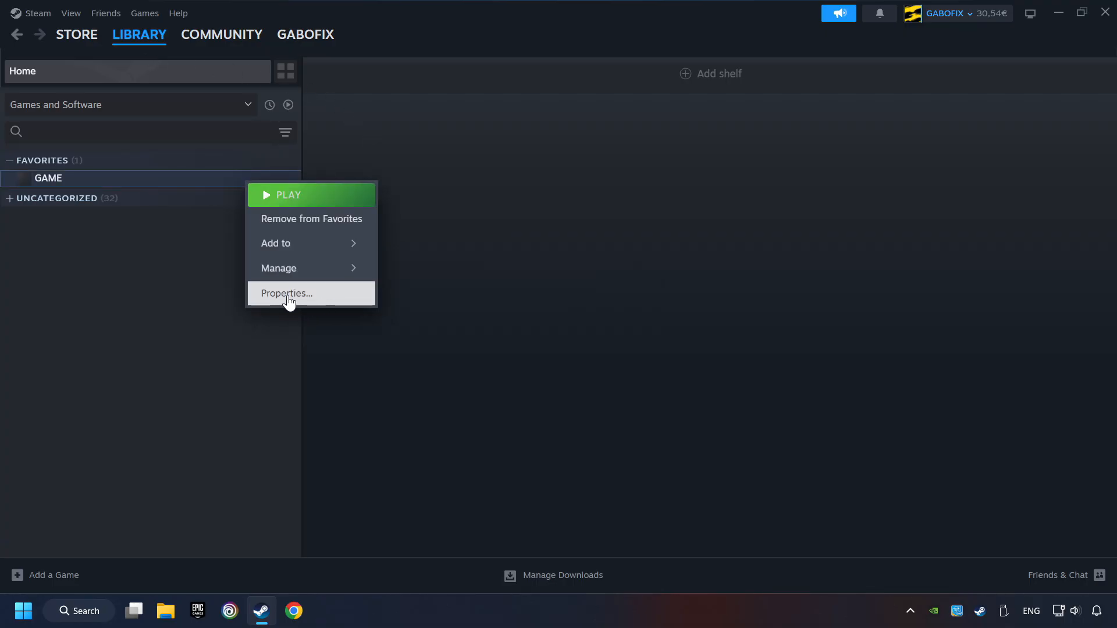
left_click(285, 293)
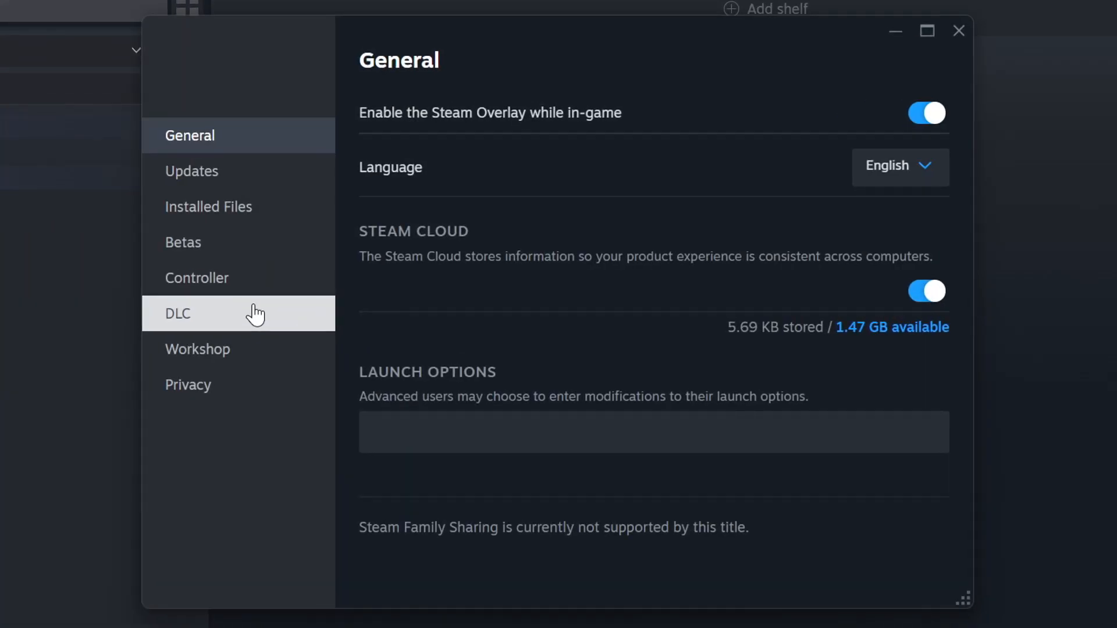
mouse_move(235, 214)
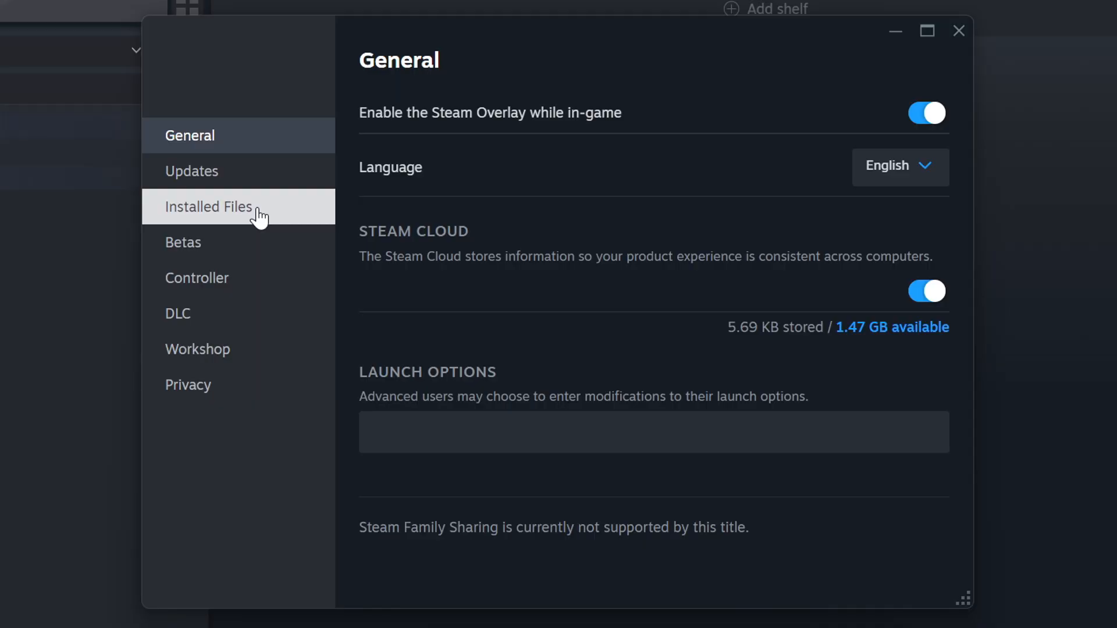
Step: Show GAME's Installed Files tab (40.78 GB on D:) and verify the game files' integrity
left_click(209, 206)
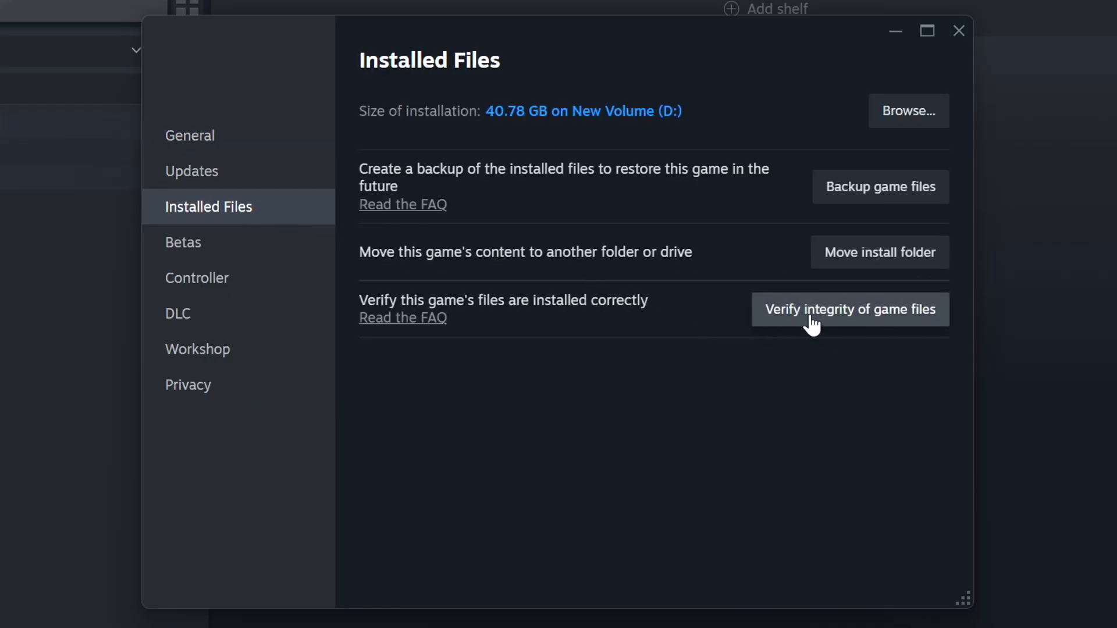
left_click(849, 309)
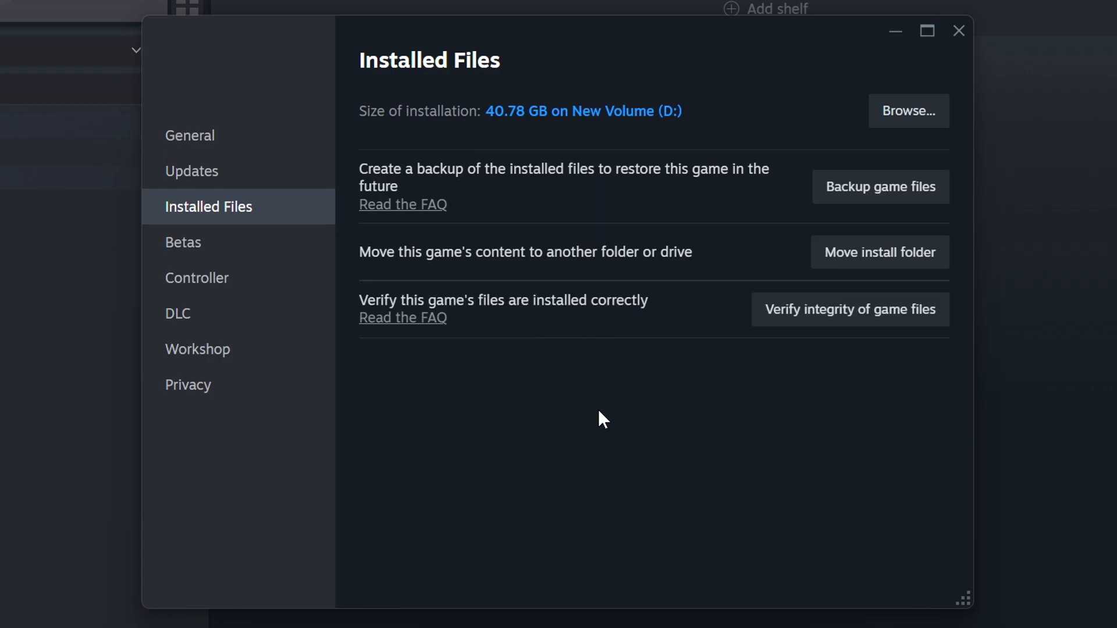
mouse_move(908, 111)
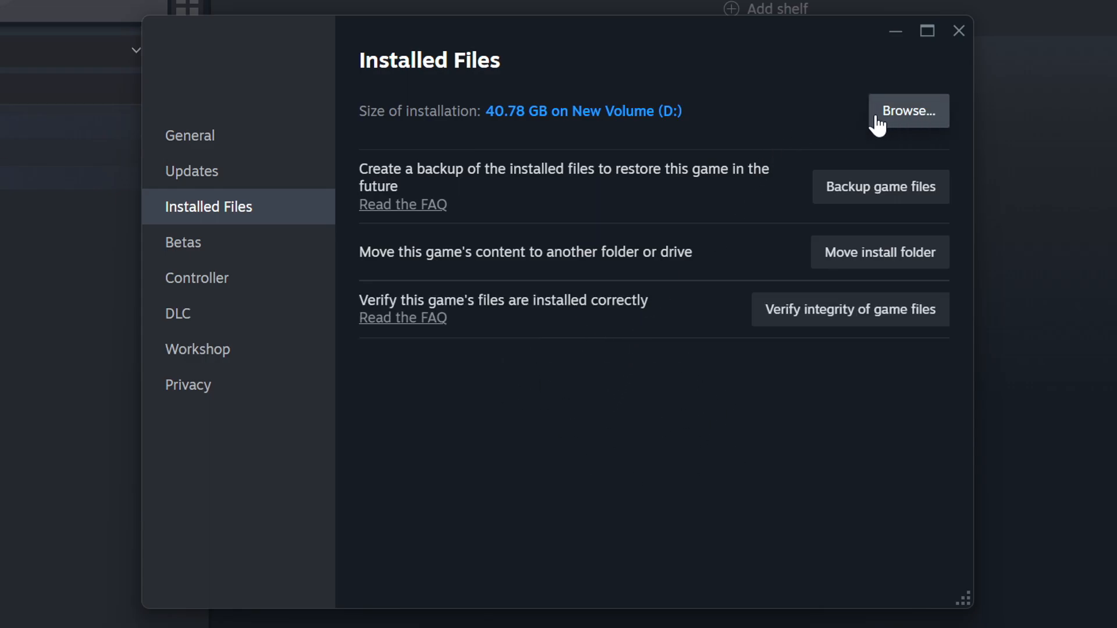
Step: Give the GAME shortcut Windows 8 compatibility mode, disabled fullscreen optimizations and run-as-administrator
left_click(907, 110)
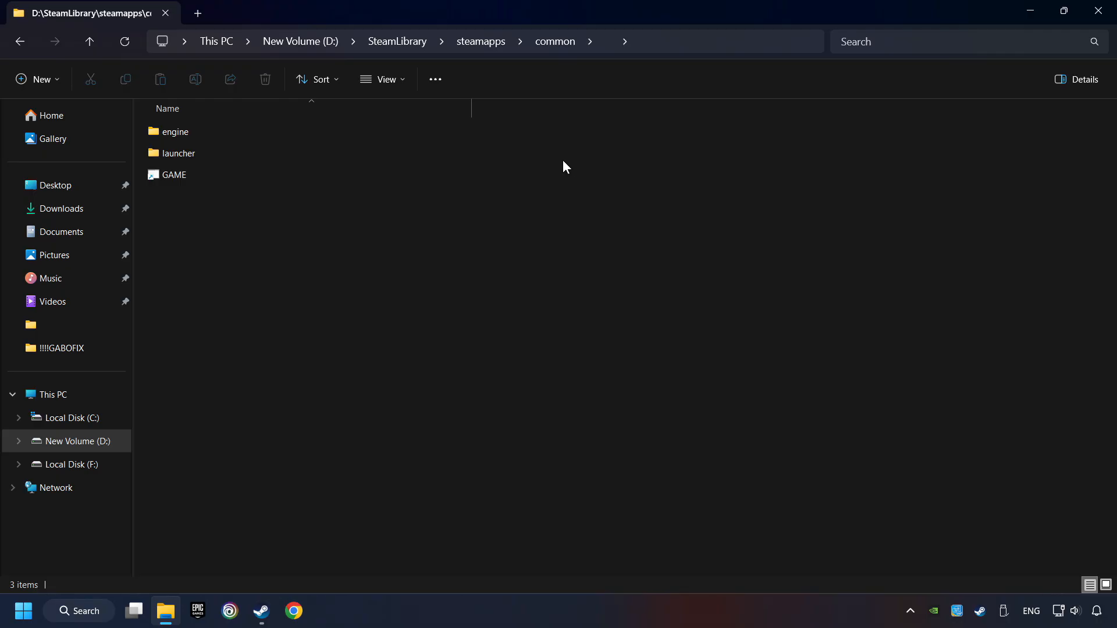
left_click(174, 175)
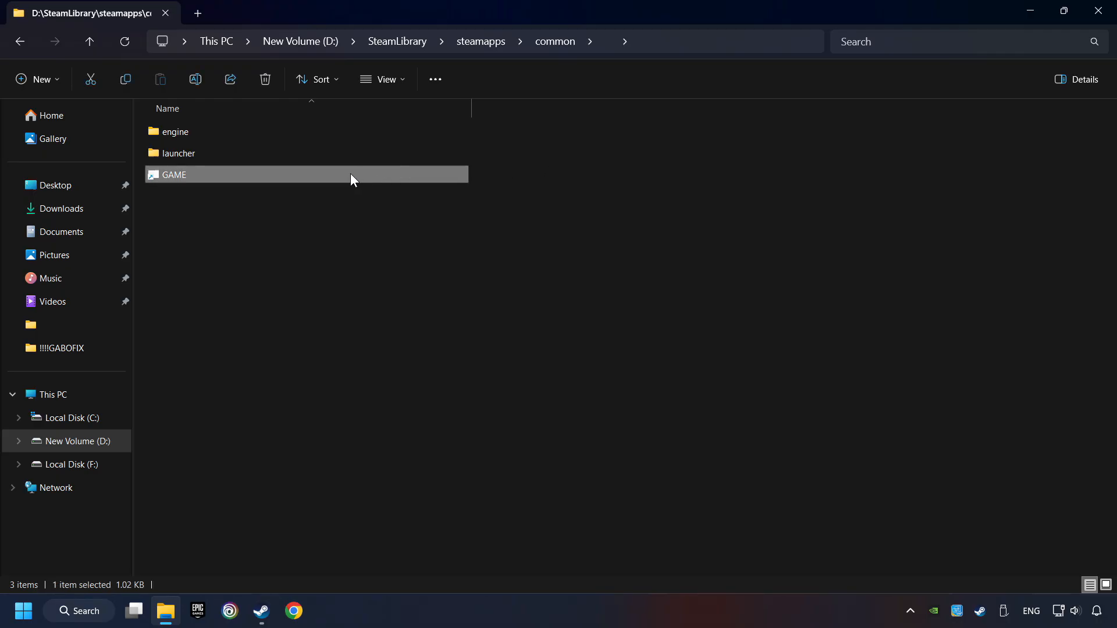
right_click(349, 175)
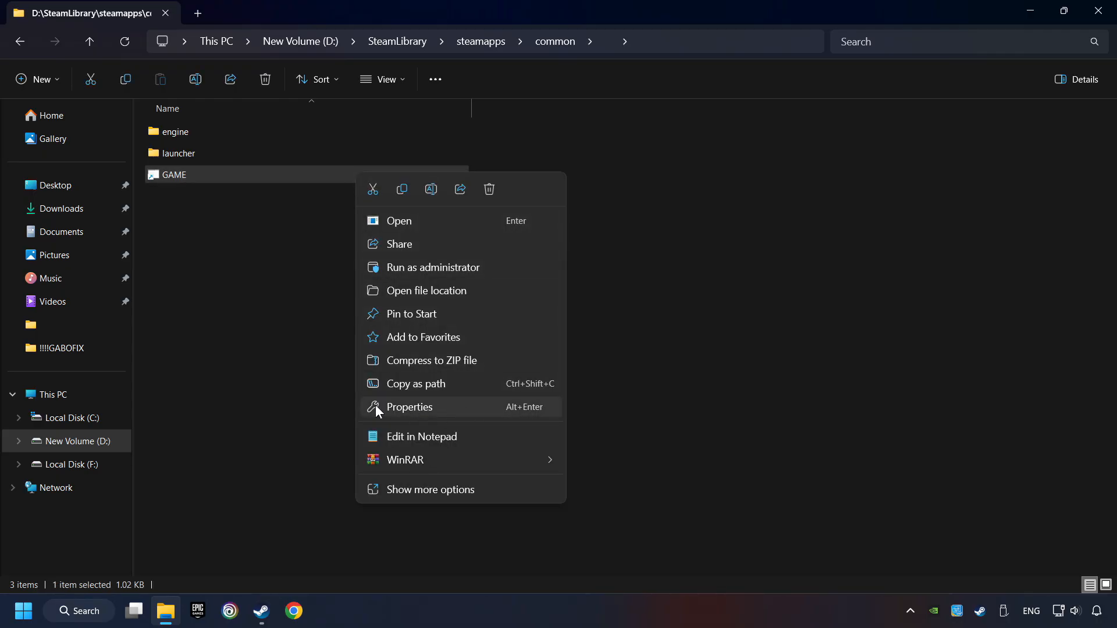
left_click(409, 407)
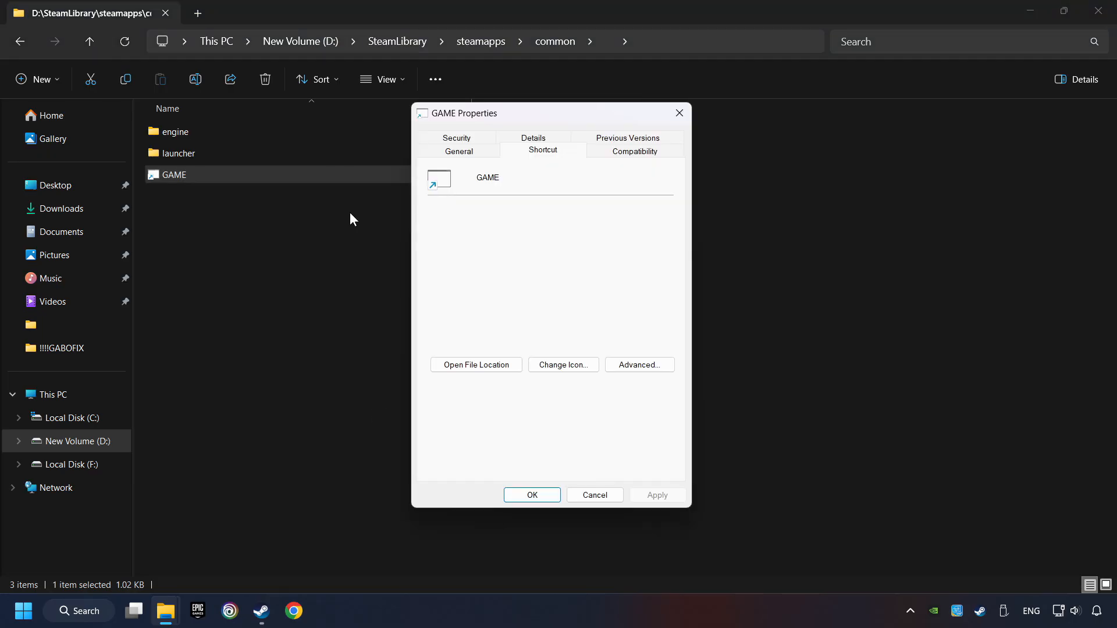
mouse_move(625, 158)
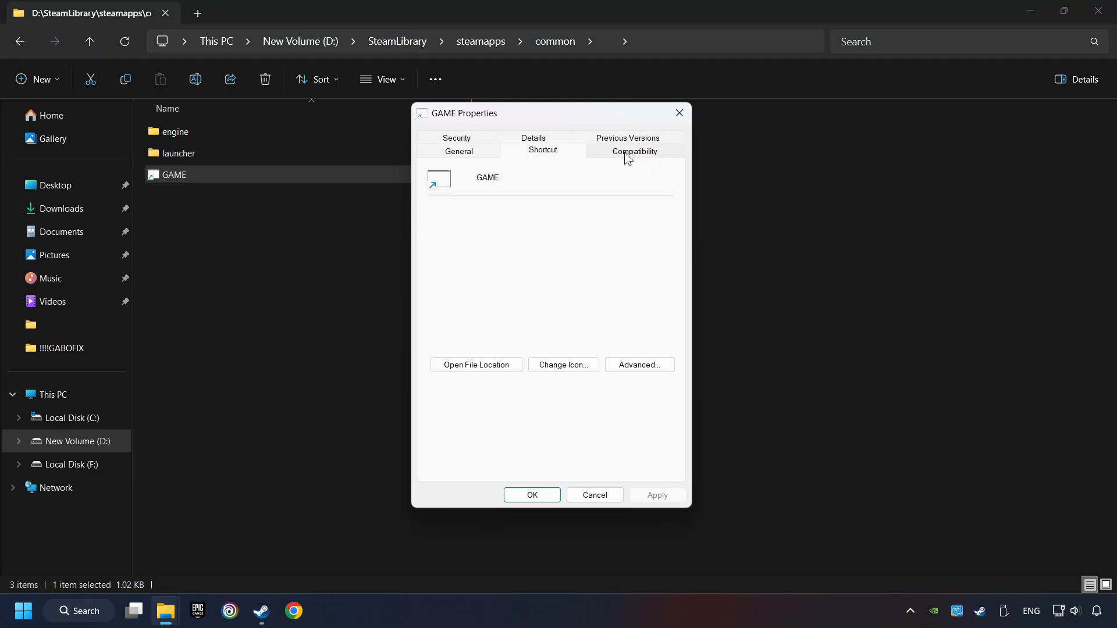
left_click(633, 150)
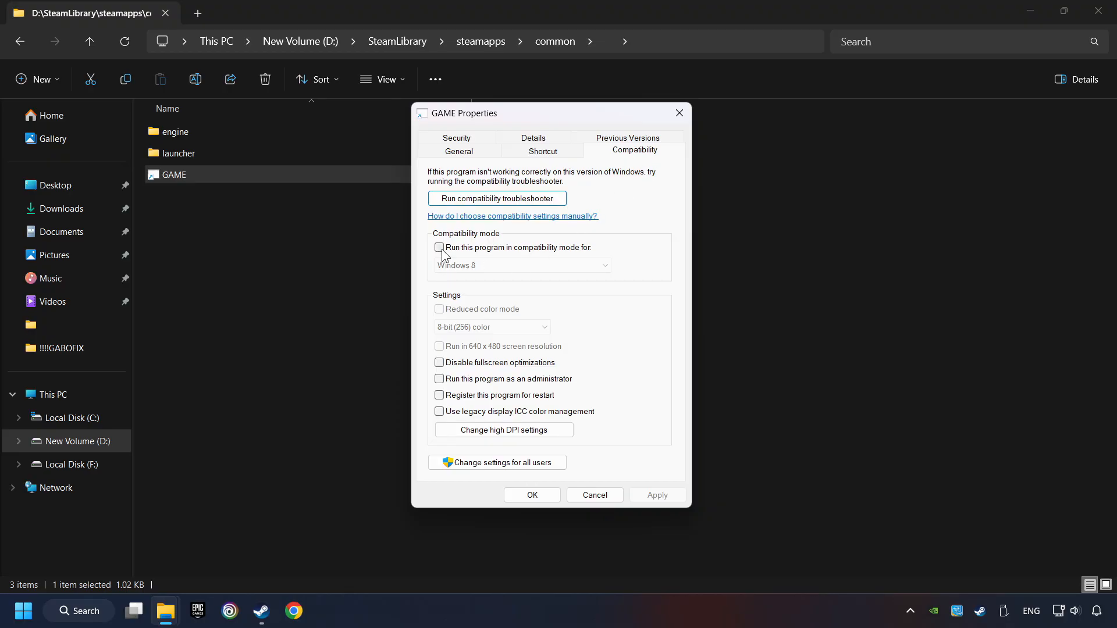
left_click(440, 248)
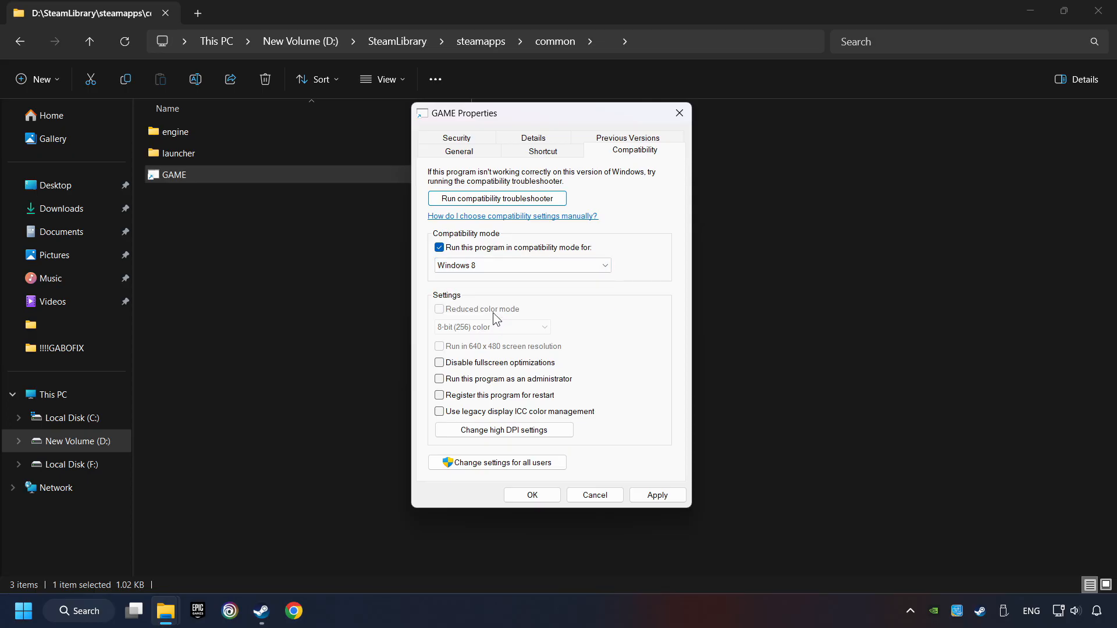
left_click(439, 363)
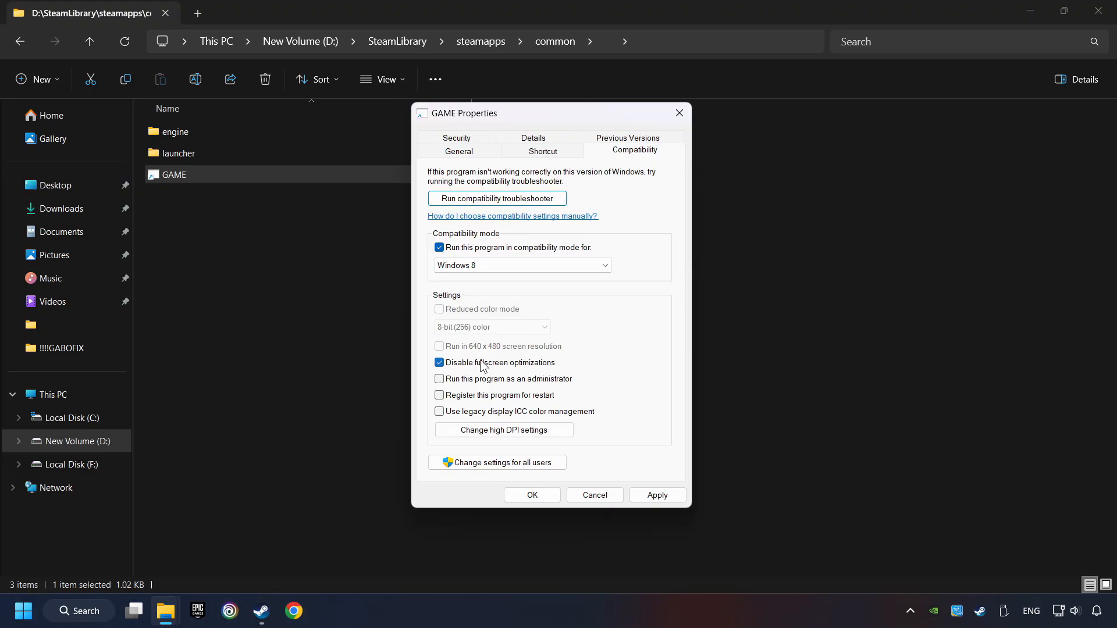
mouse_move(524, 371)
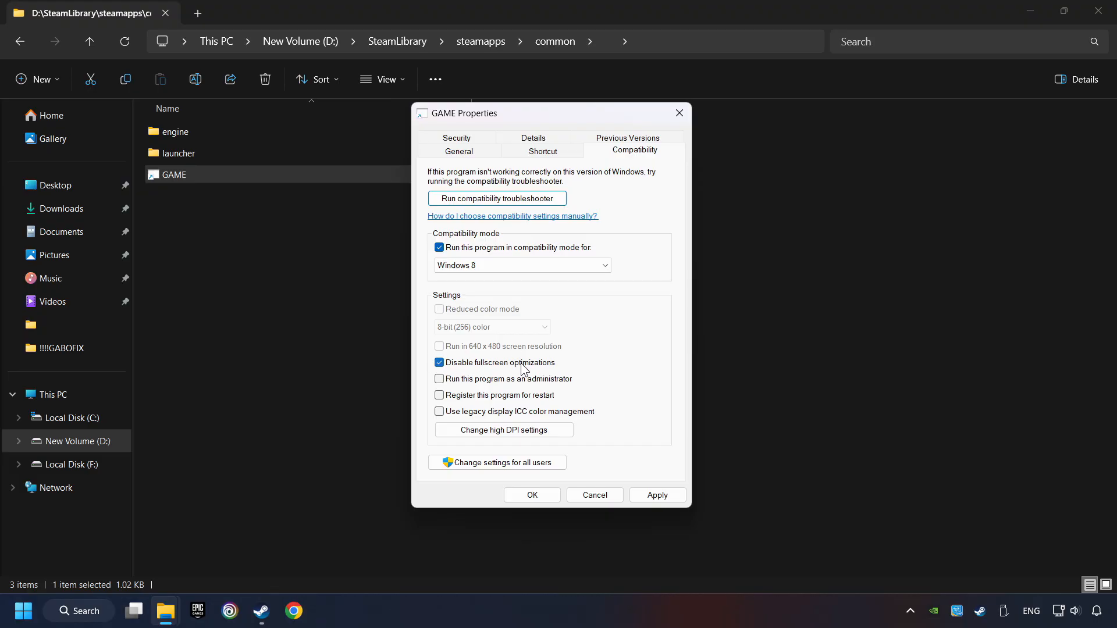
left_click(439, 379)
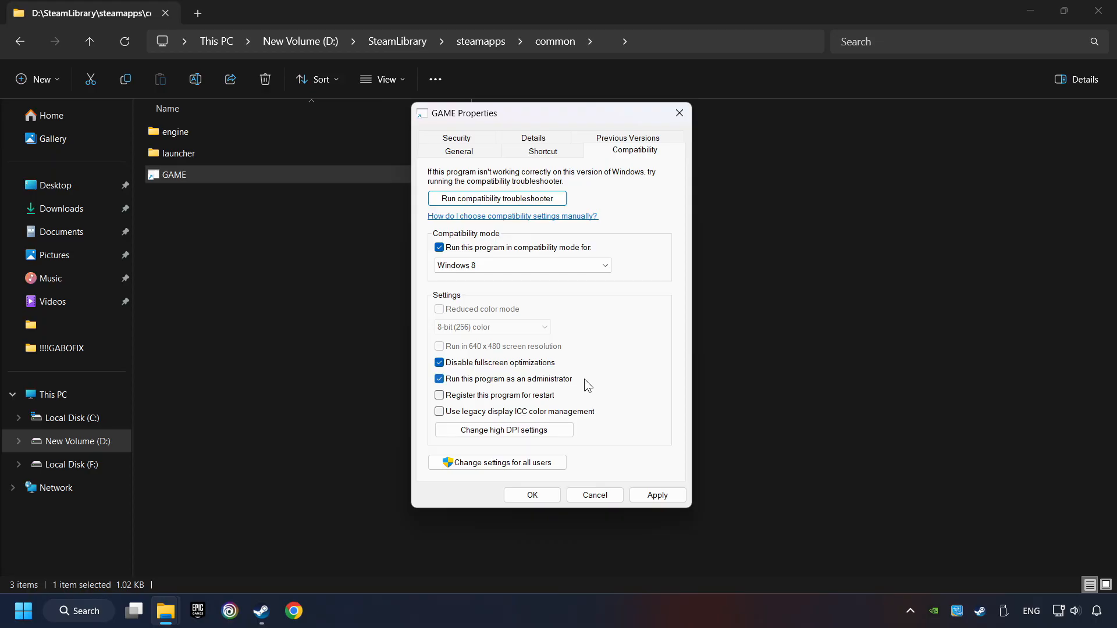
mouse_move(593, 390)
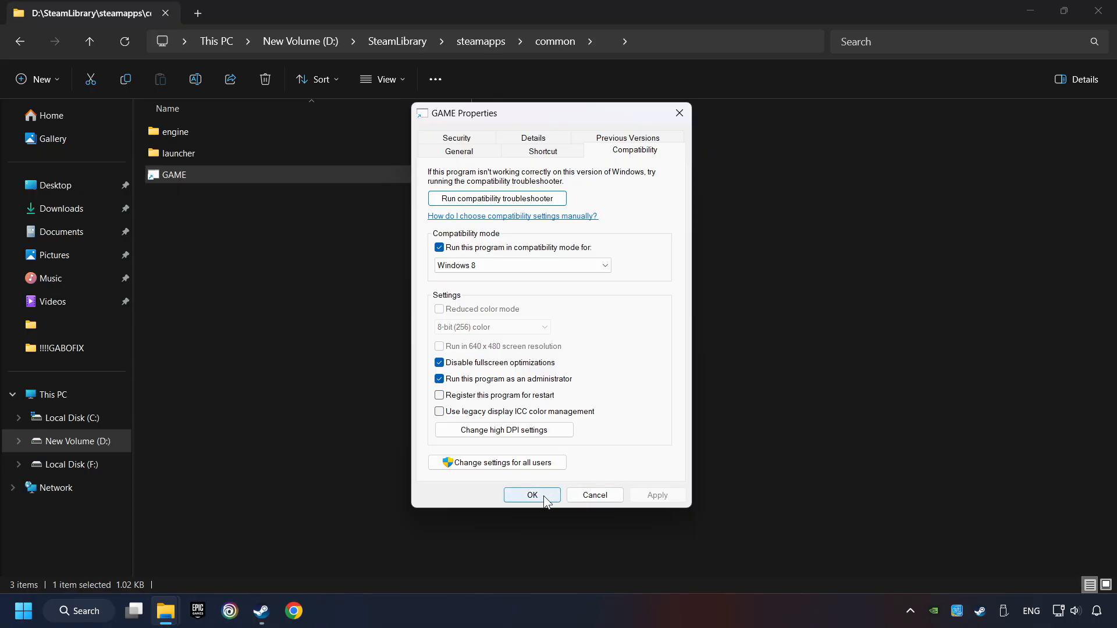
left_click(531, 495)
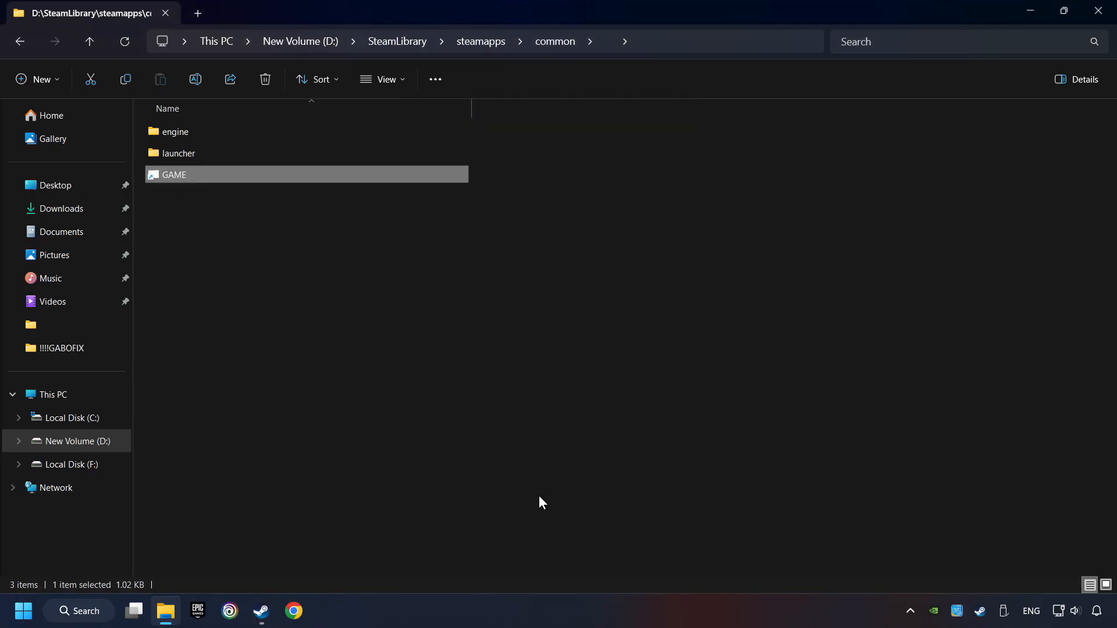
mouse_move(437, 280)
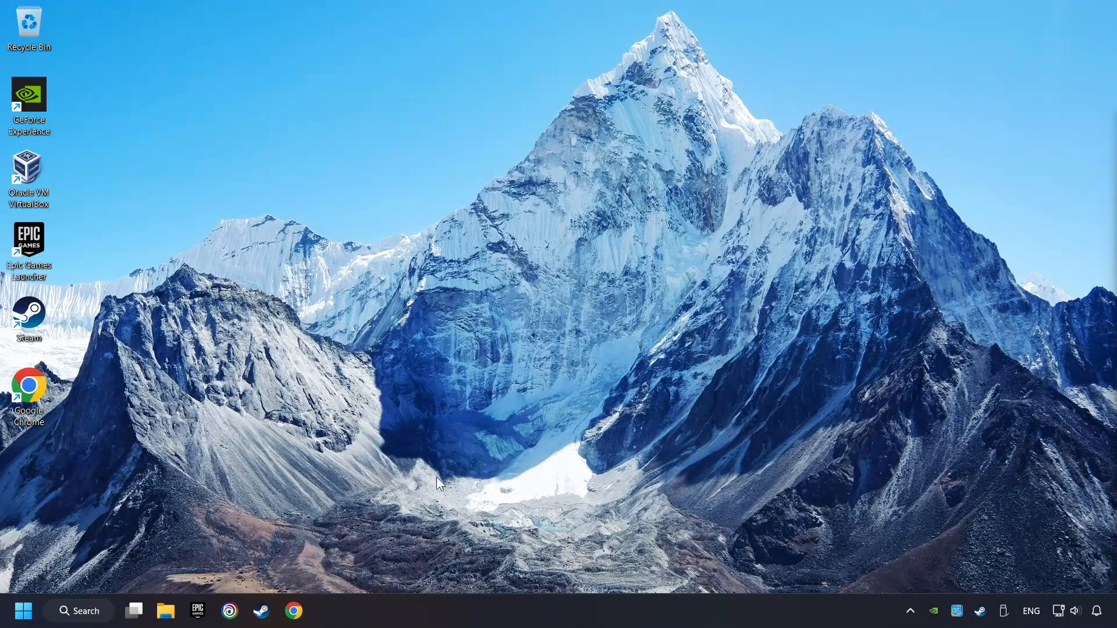
Step: Download the DirectX End-User Runtime Web Installer from Microsoft's download page
left_click(293, 610)
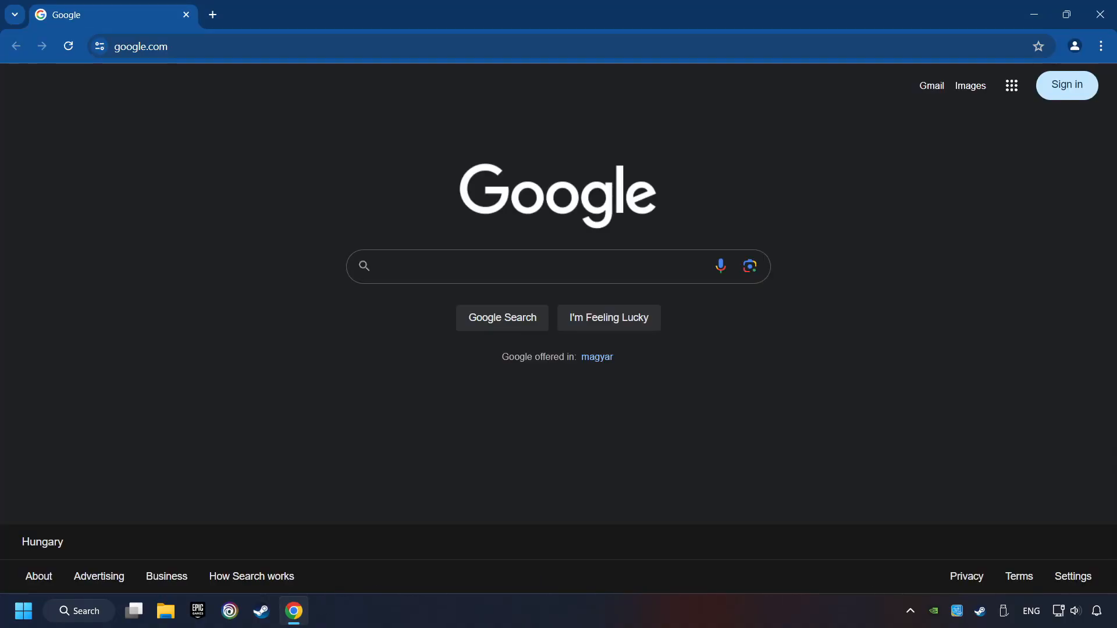
type("https://www.microsoft.com/en-US/download/details.aspx?id=35")
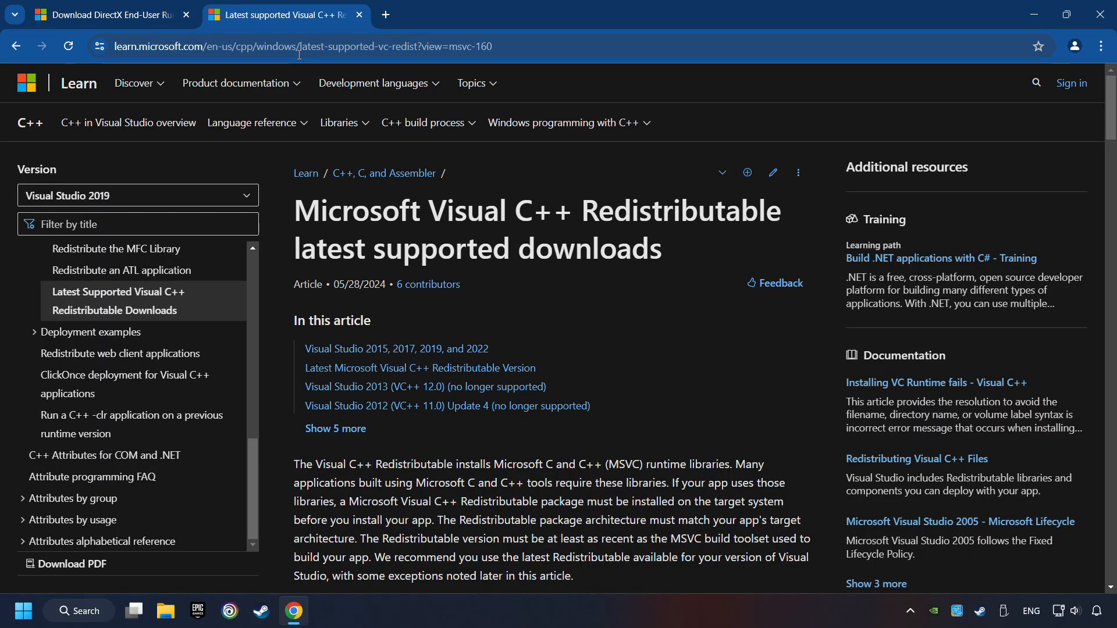
left_click(107, 14)
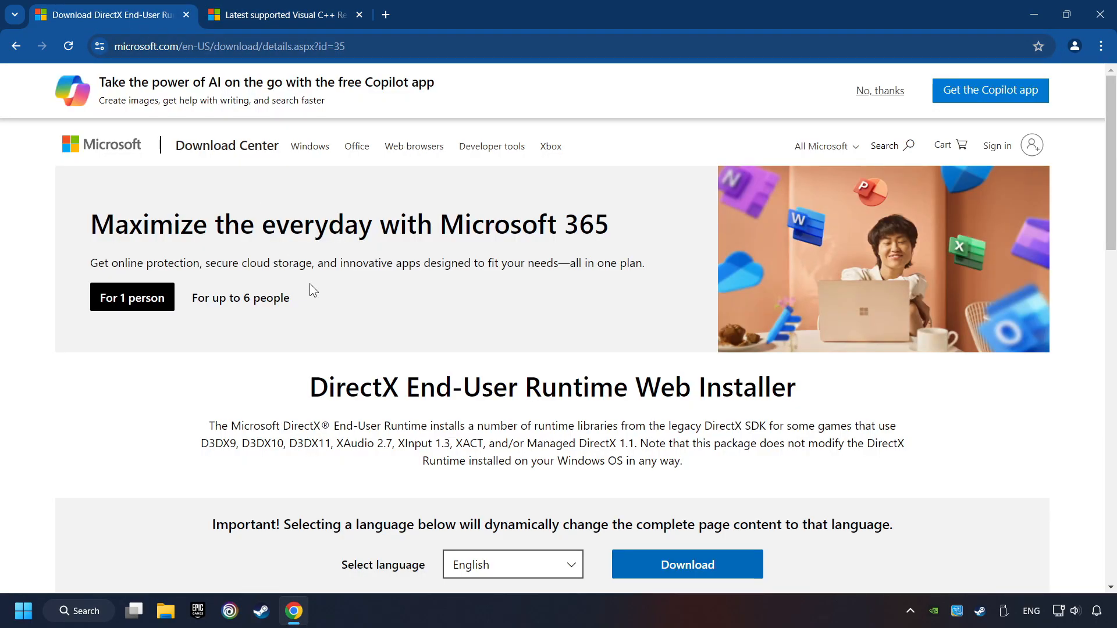
scroll("down", 3)
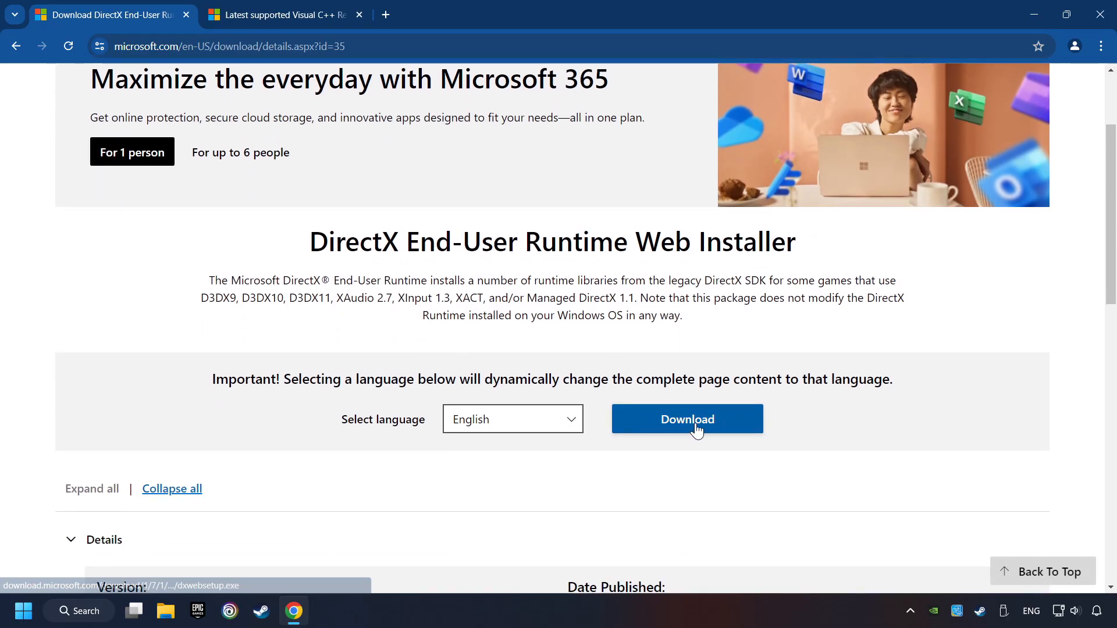
left_click(685, 419)
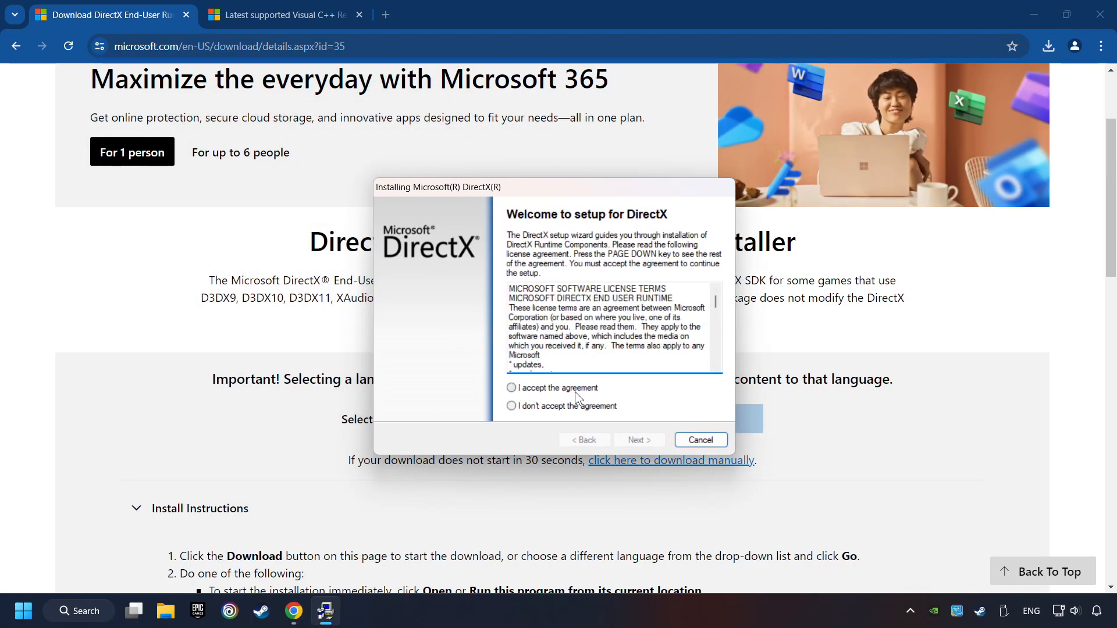
Step: Run DirectX setup past the license and Bing Bar screens; DirectX is already current
left_click(511, 387)
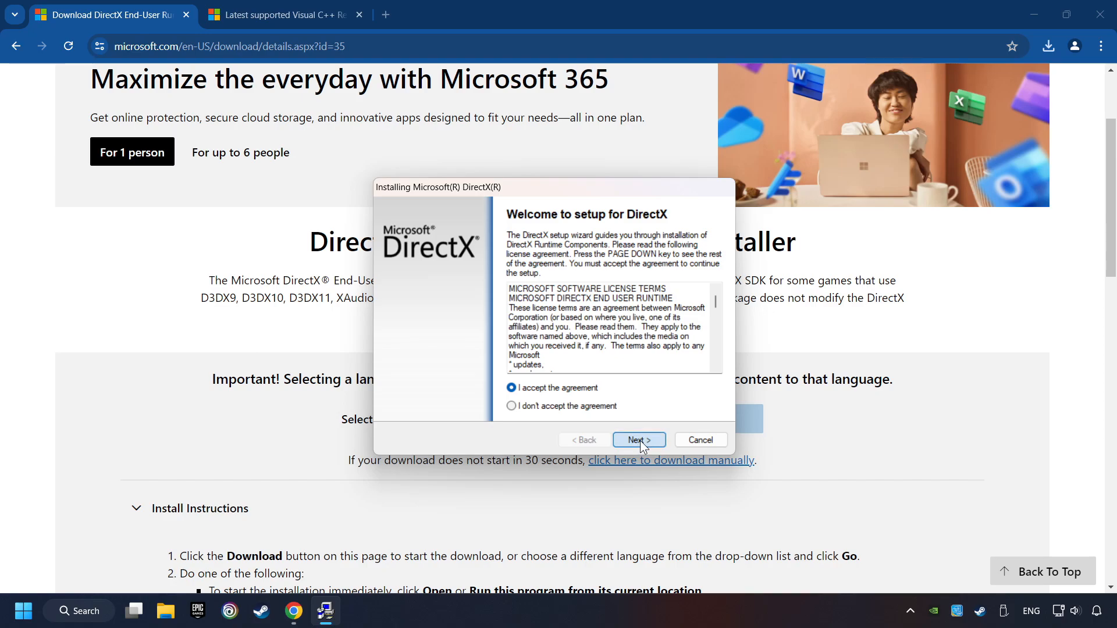
left_click(638, 440)
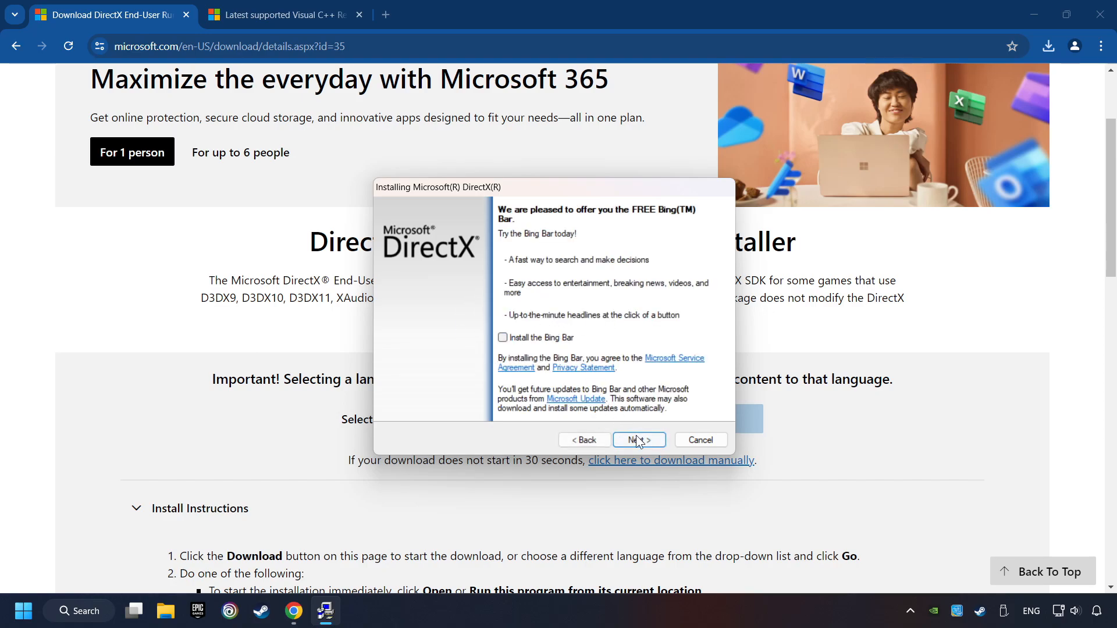
left_click(638, 440)
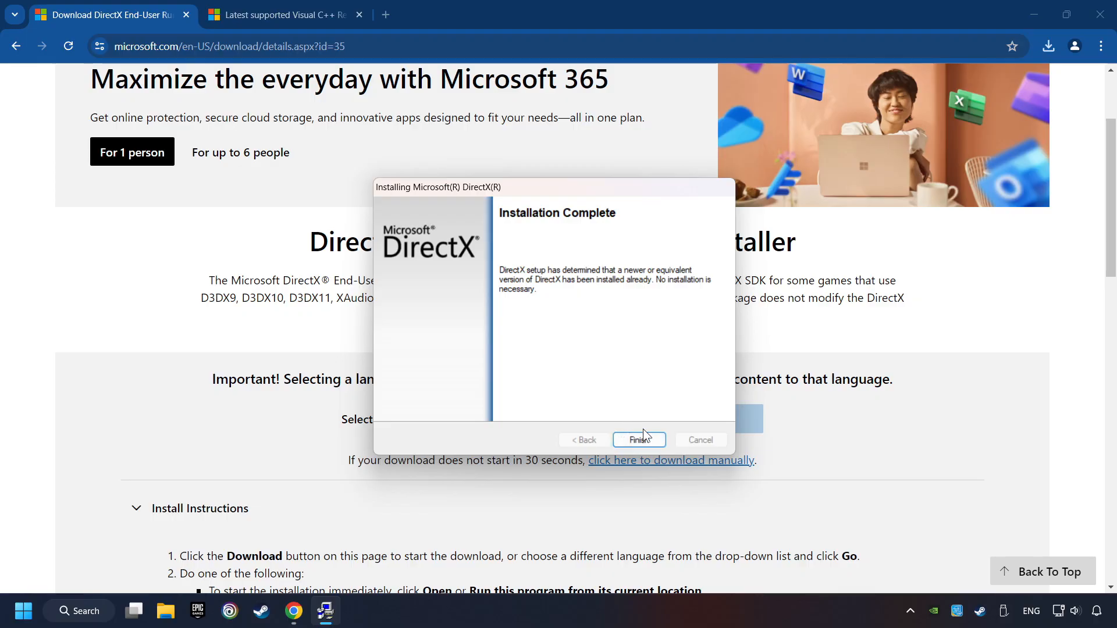
left_click(638, 440)
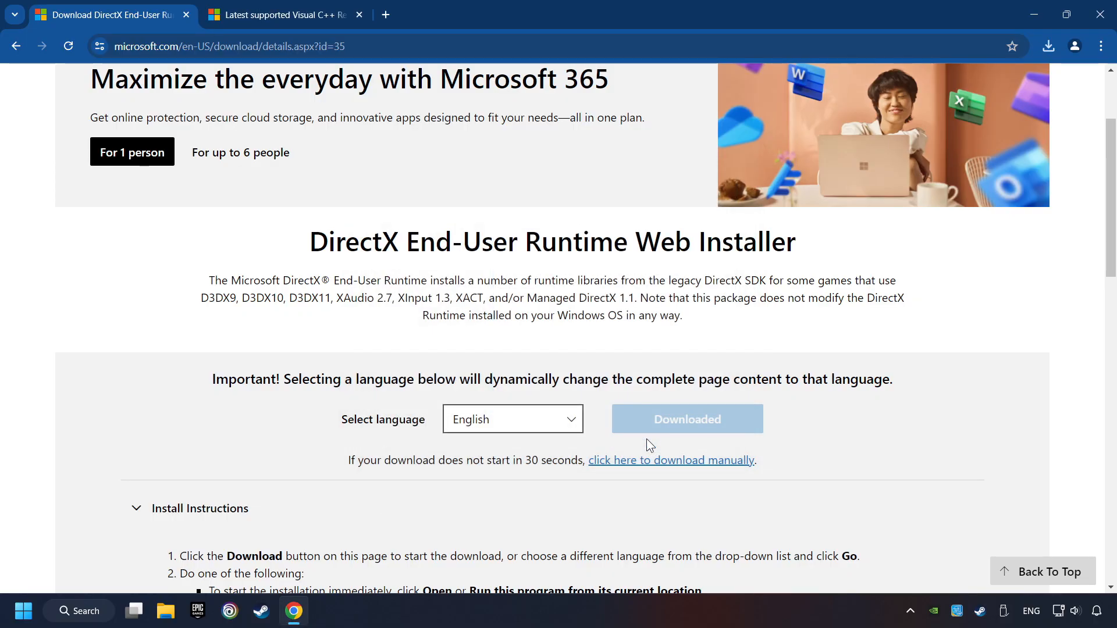
Step: Download the Visual C++ 2015-2022 redistributables from the downloads page
left_click(282, 14)
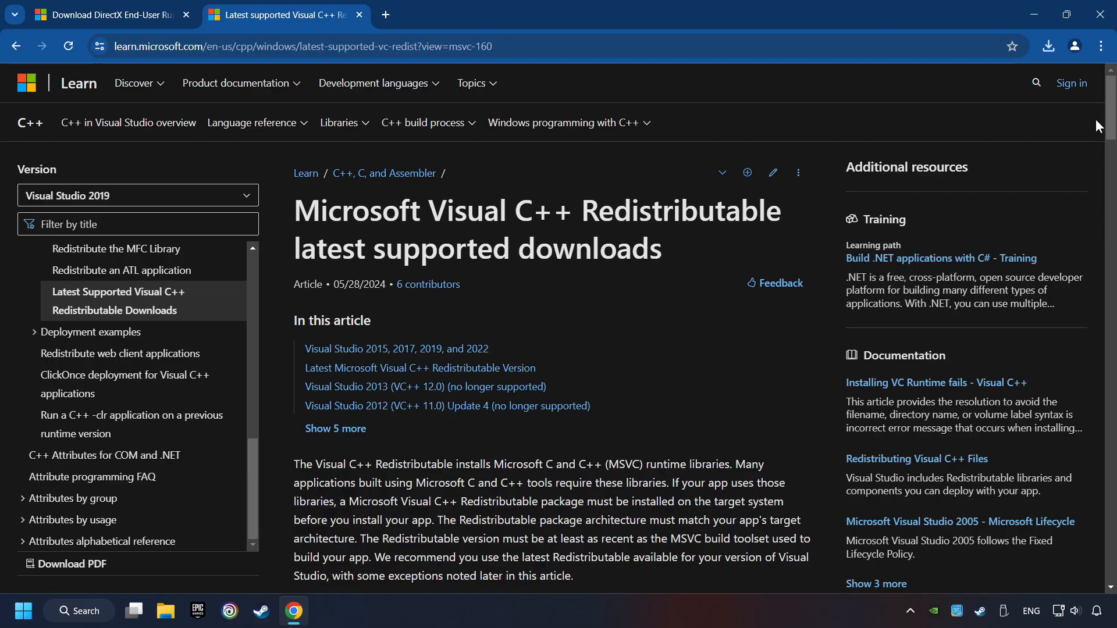
scroll("down", 3)
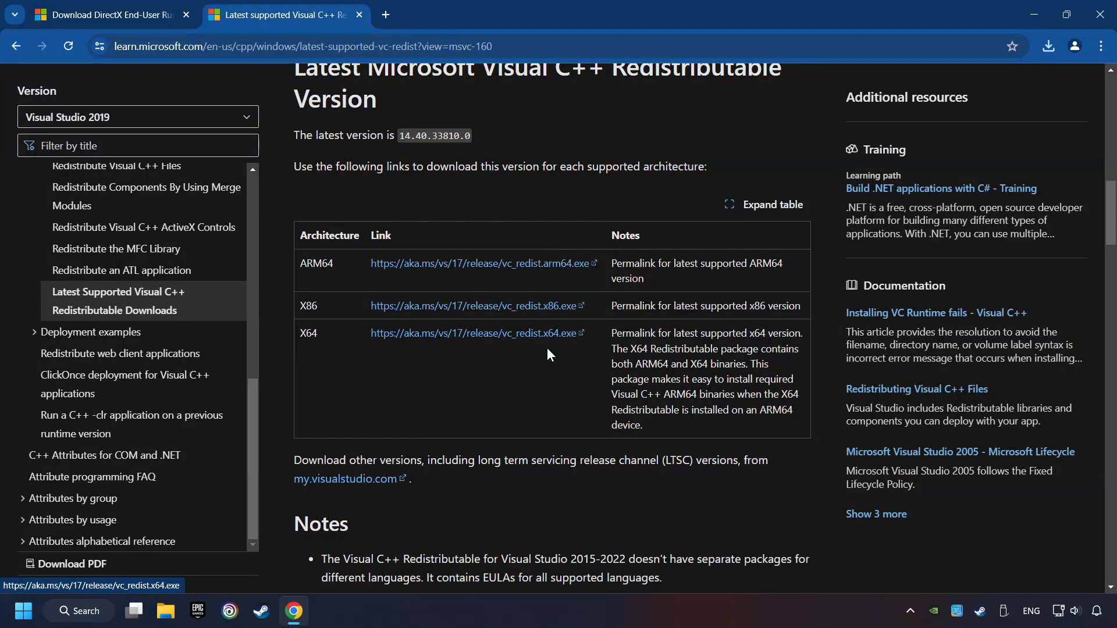
left_click(472, 305)
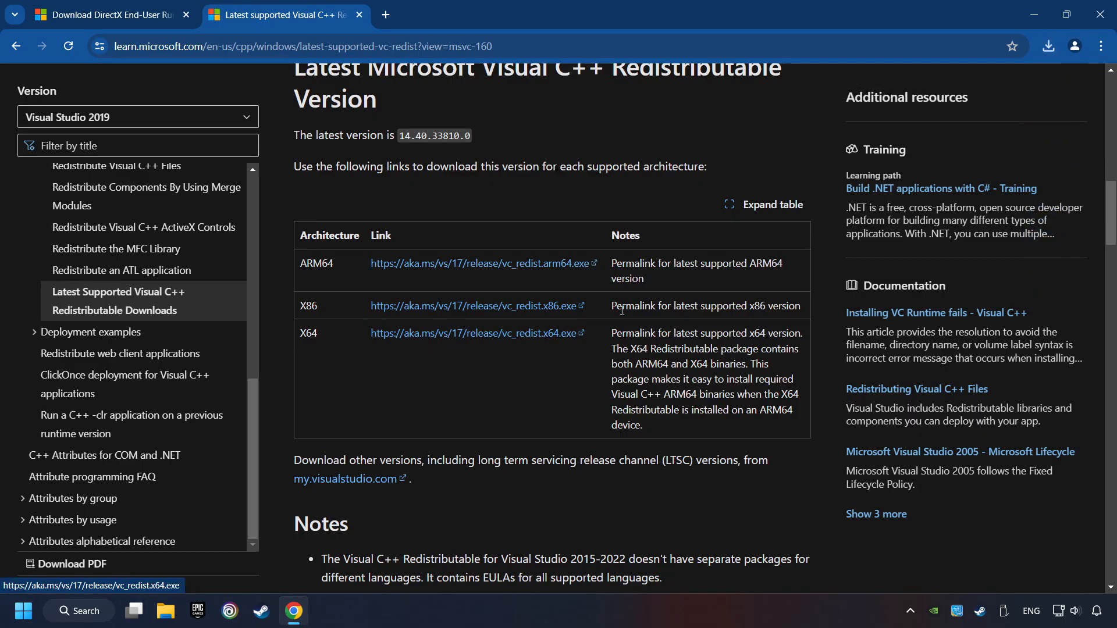
Step: Run the installers: ARM64 fails, then VC_redist.x64.exe installs successfully and requests a restart
left_click(1047, 46)
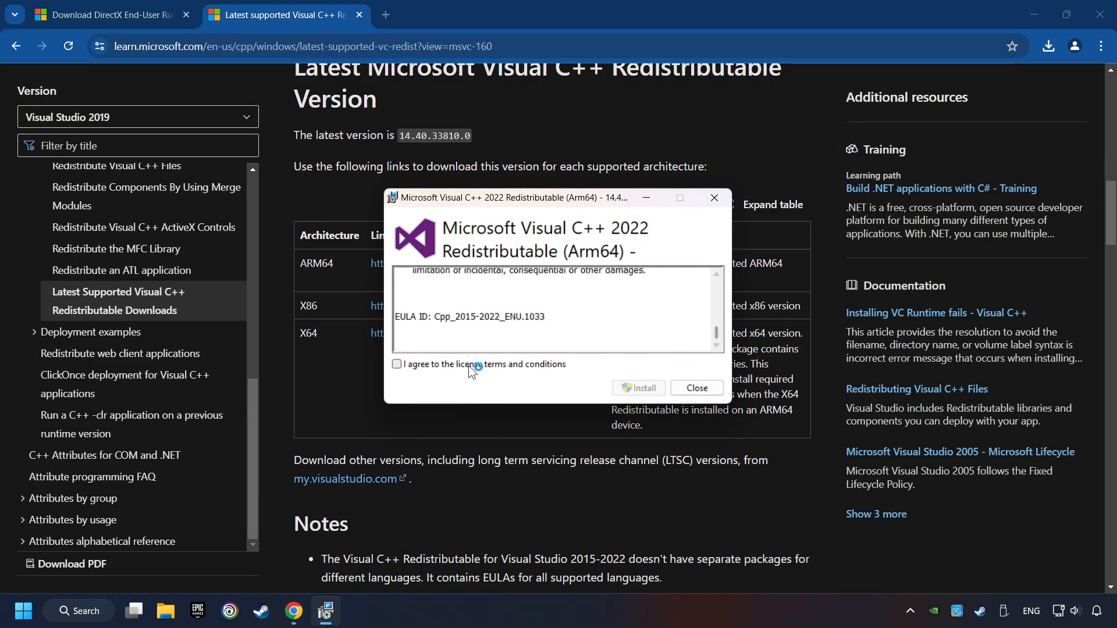
left_click(638, 387)
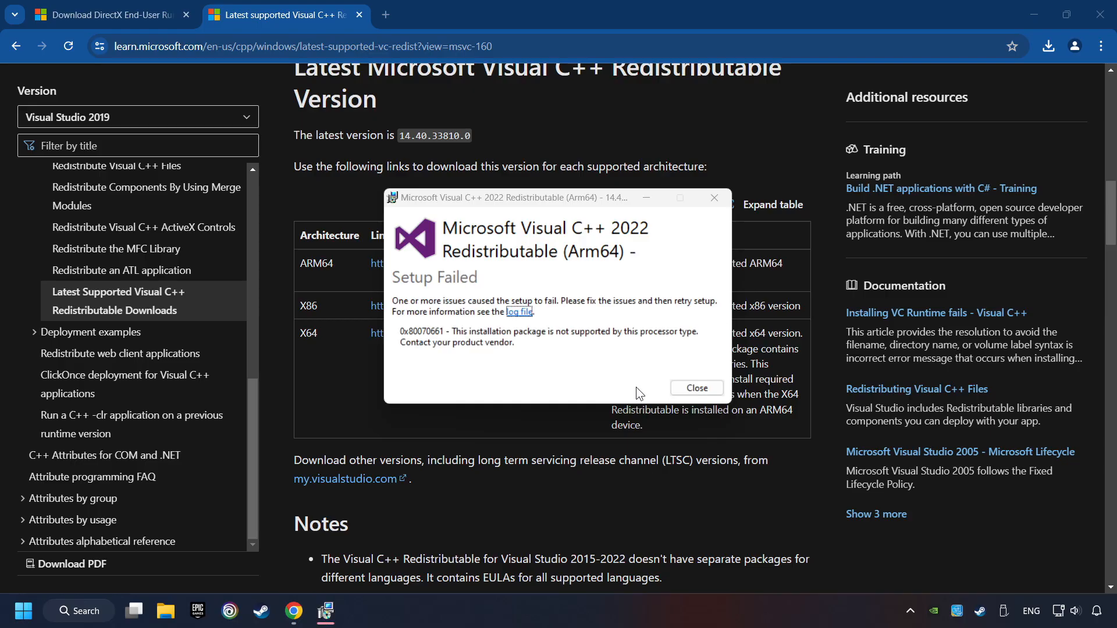
mouse_move(437, 293)
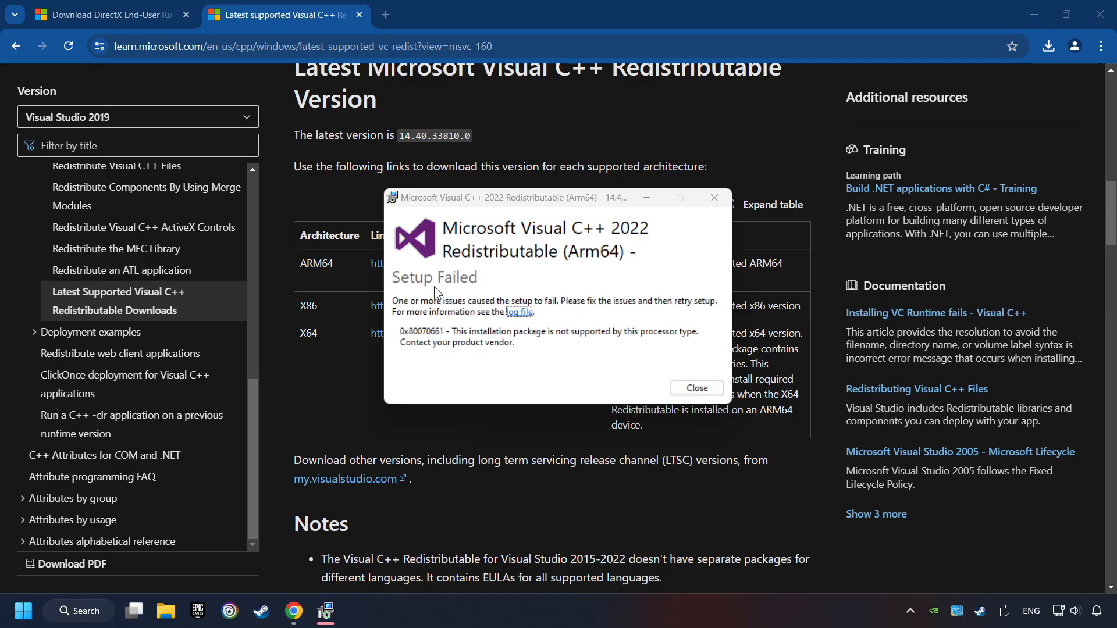
mouse_move(633, 326)
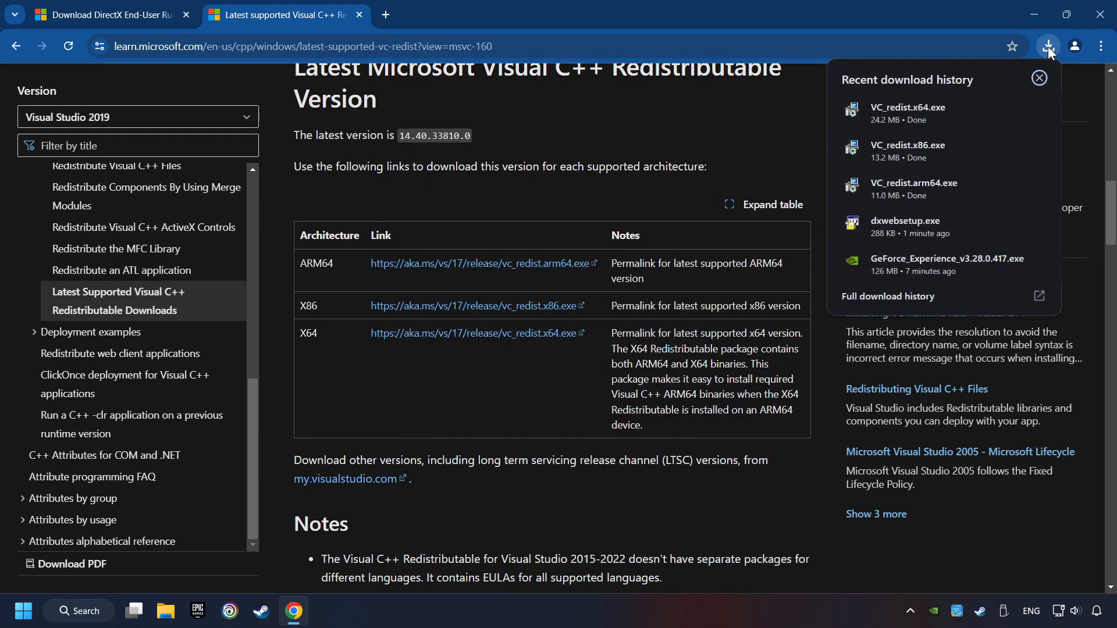
left_click(1039, 78)
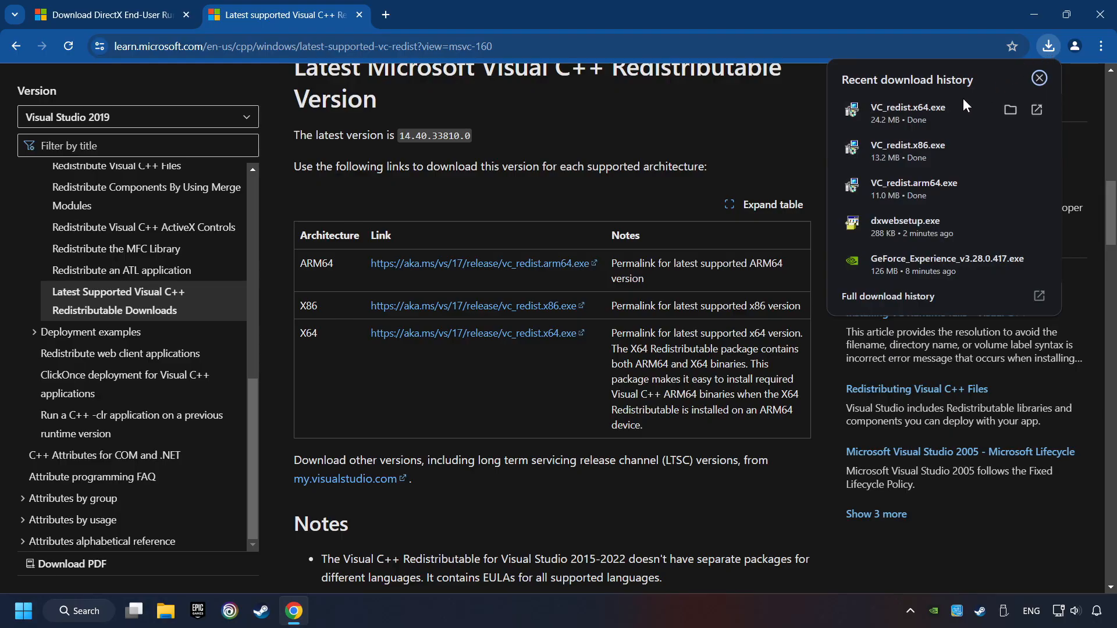
left_click(1038, 79)
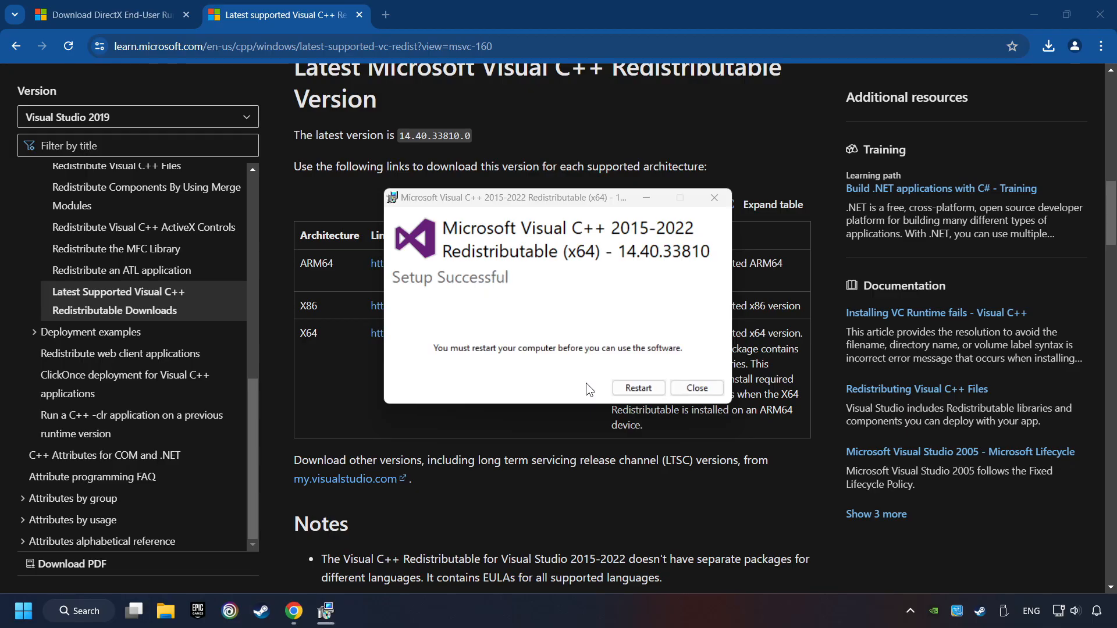
mouse_move(638, 388)
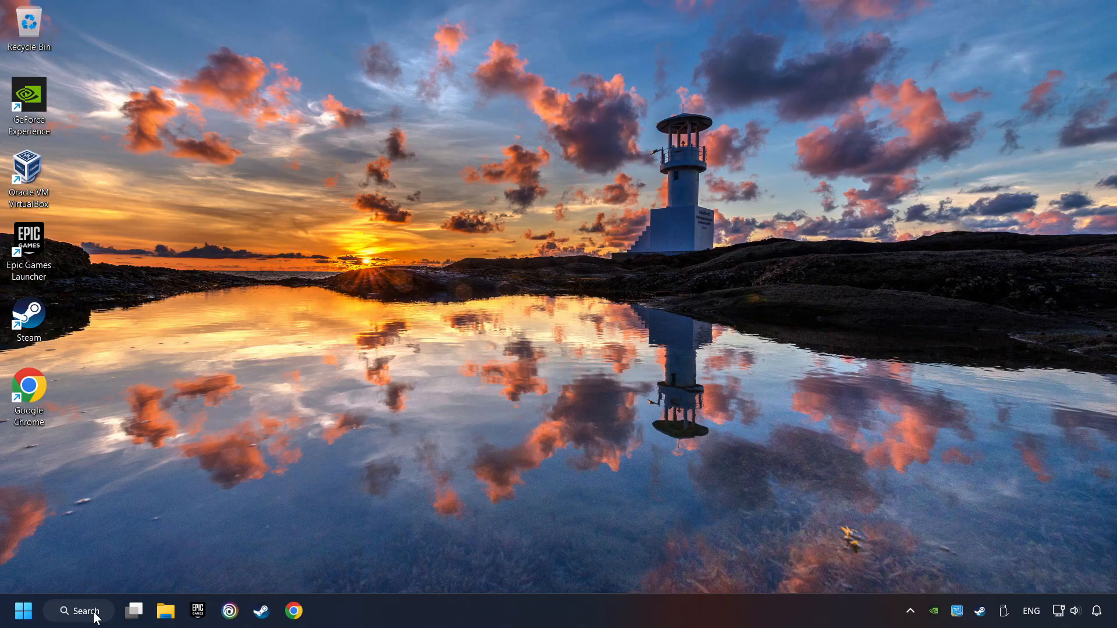
Step: Re-check Windows Update from an 'updates' search, confirm it's up to date, and close Settings
type("u")
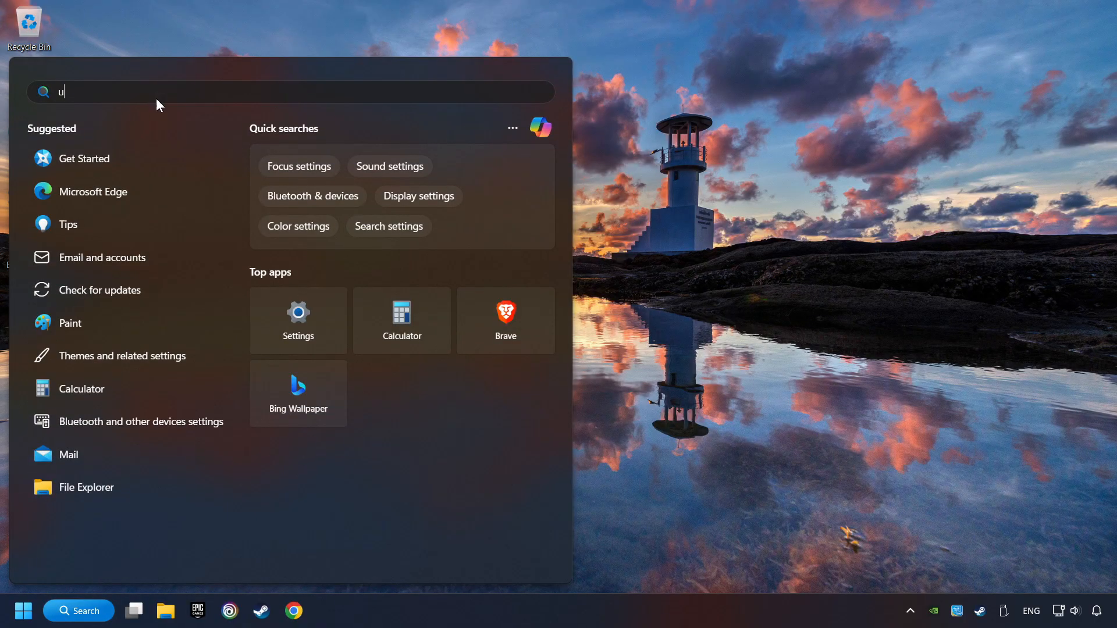
type("pdates")
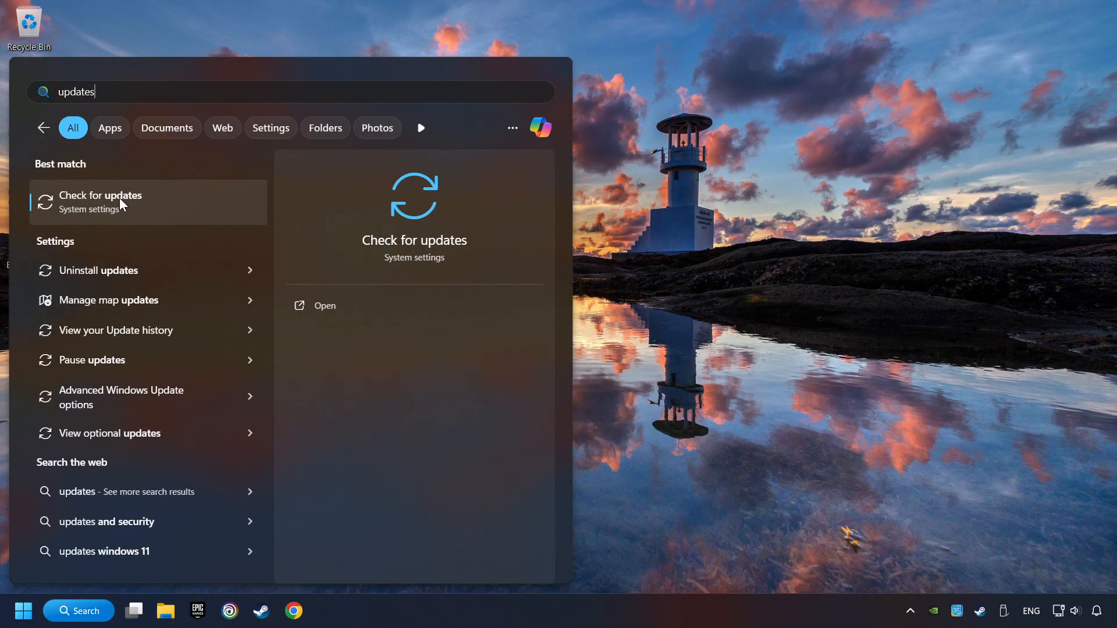
left_click(107, 202)
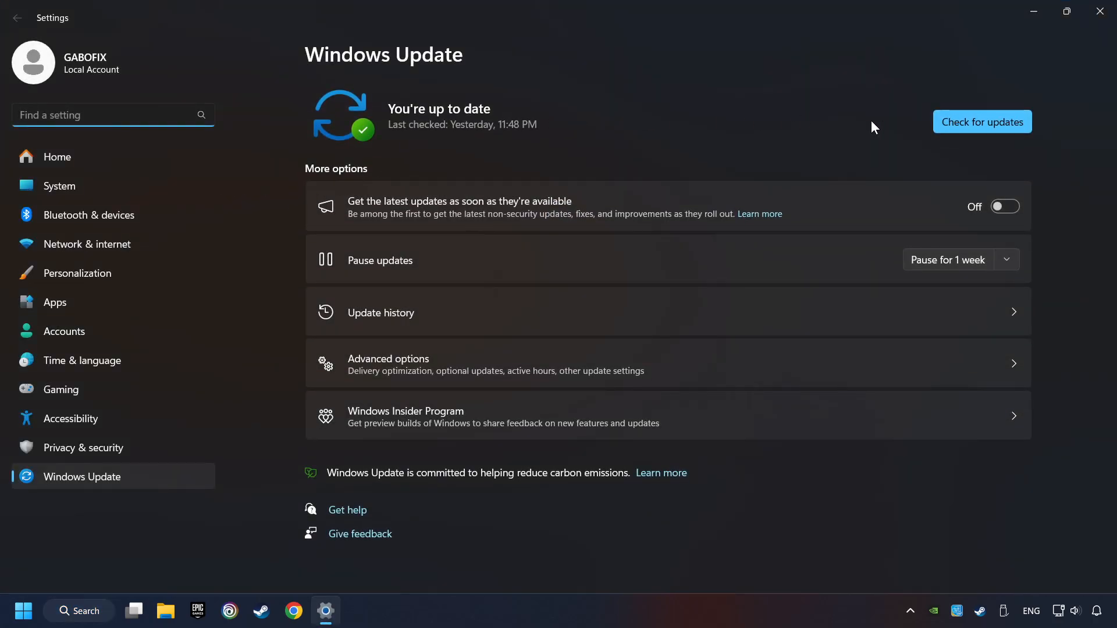
left_click(982, 121)
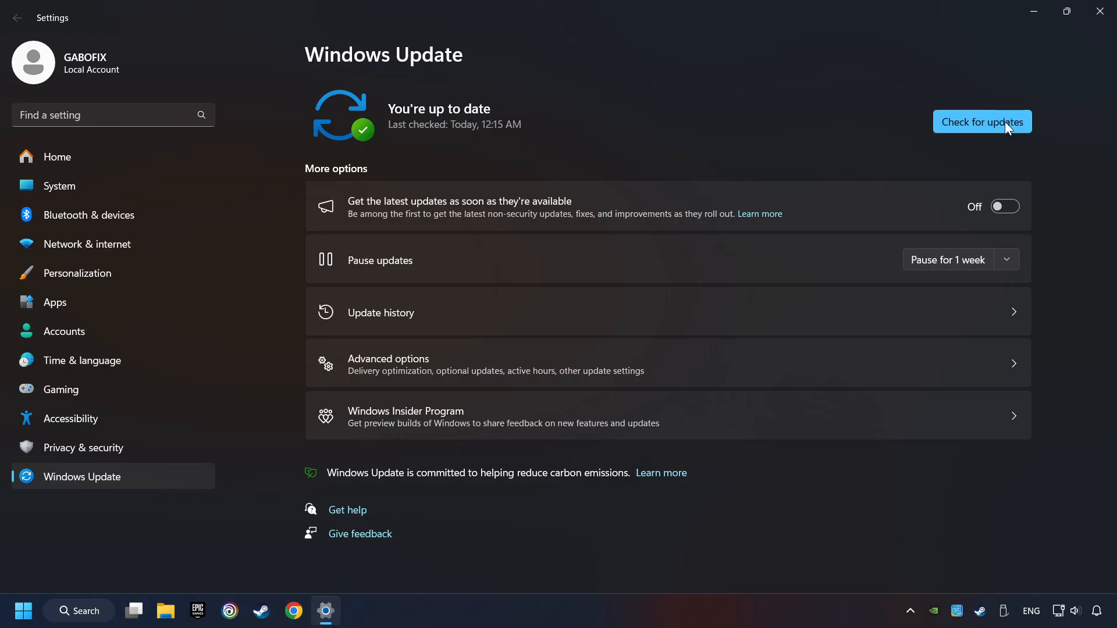
mouse_move(959, 166)
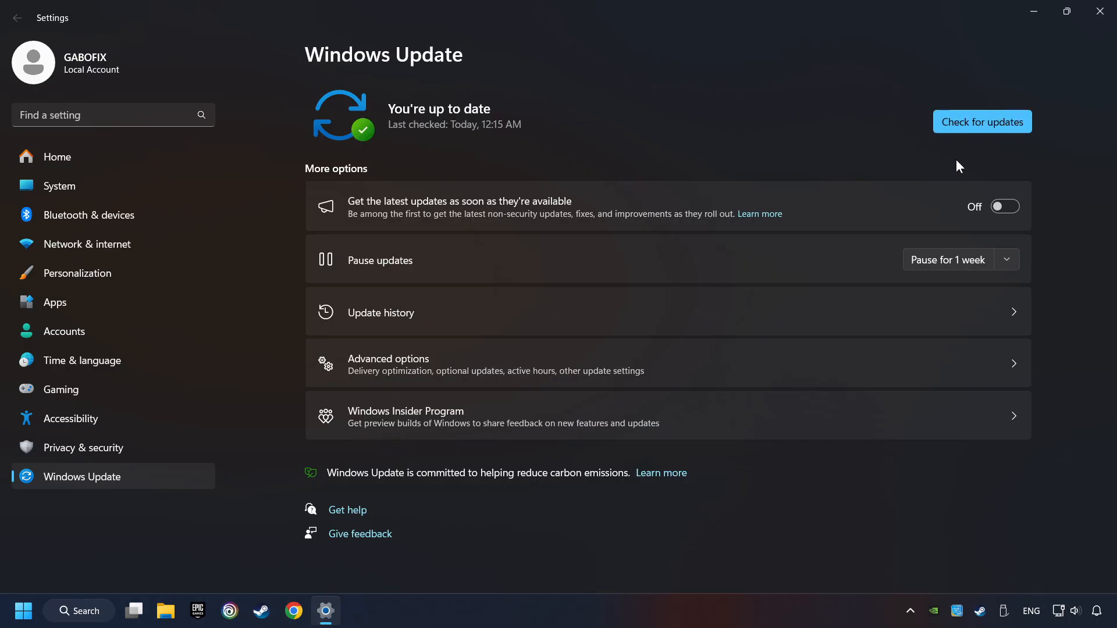
mouse_move(952, 165)
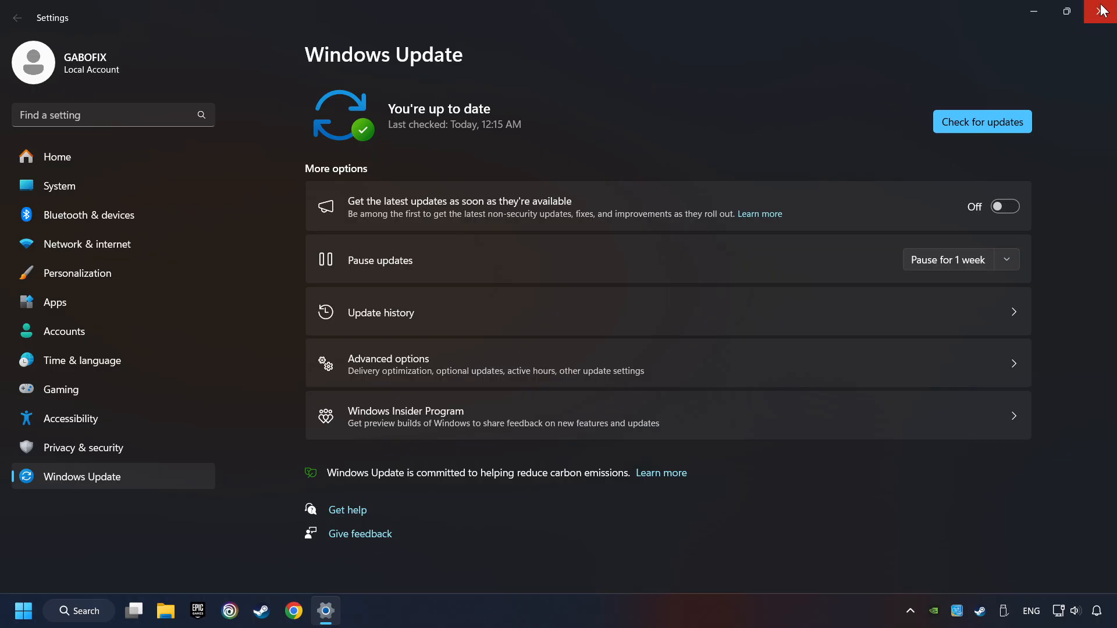
left_click(1102, 11)
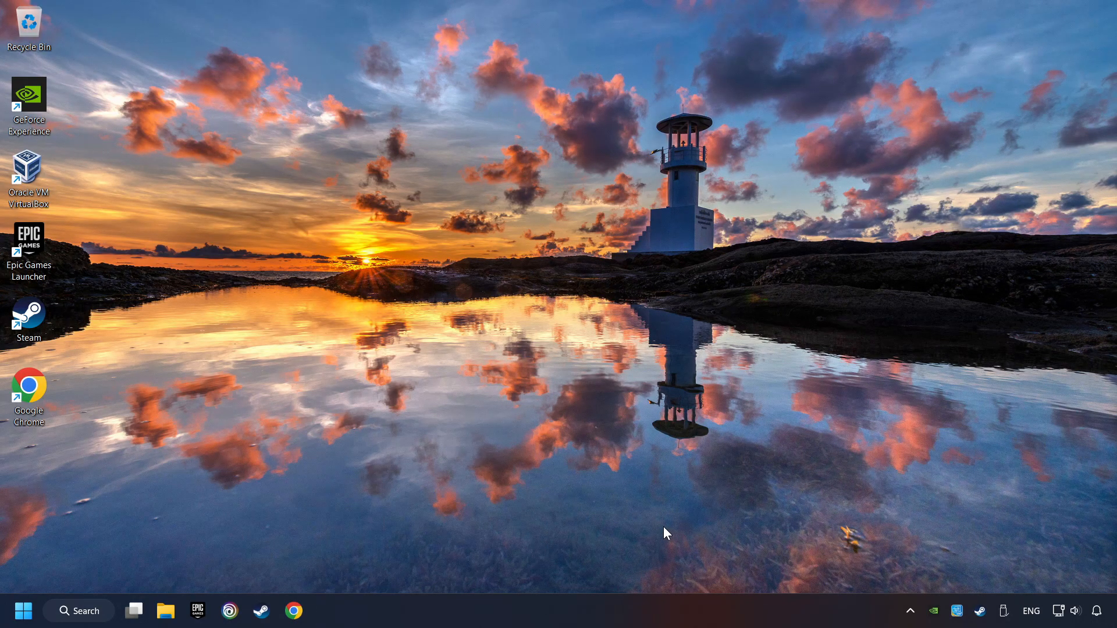
Step: Launch Command Prompt as administrator from a 'cmd' search
left_click(78, 610)
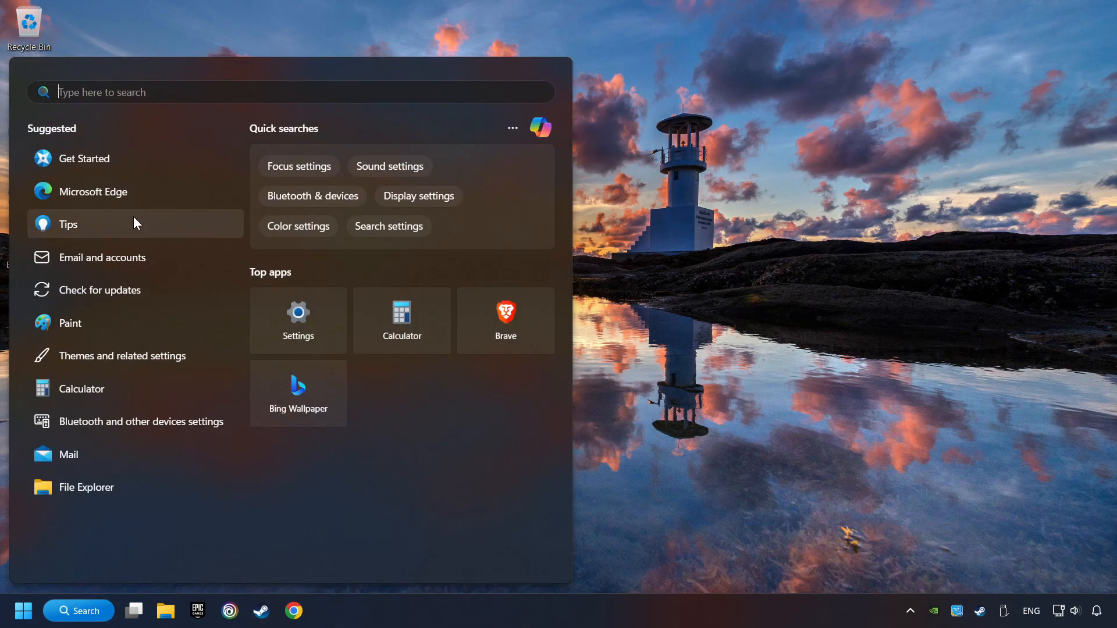
type("cmd")
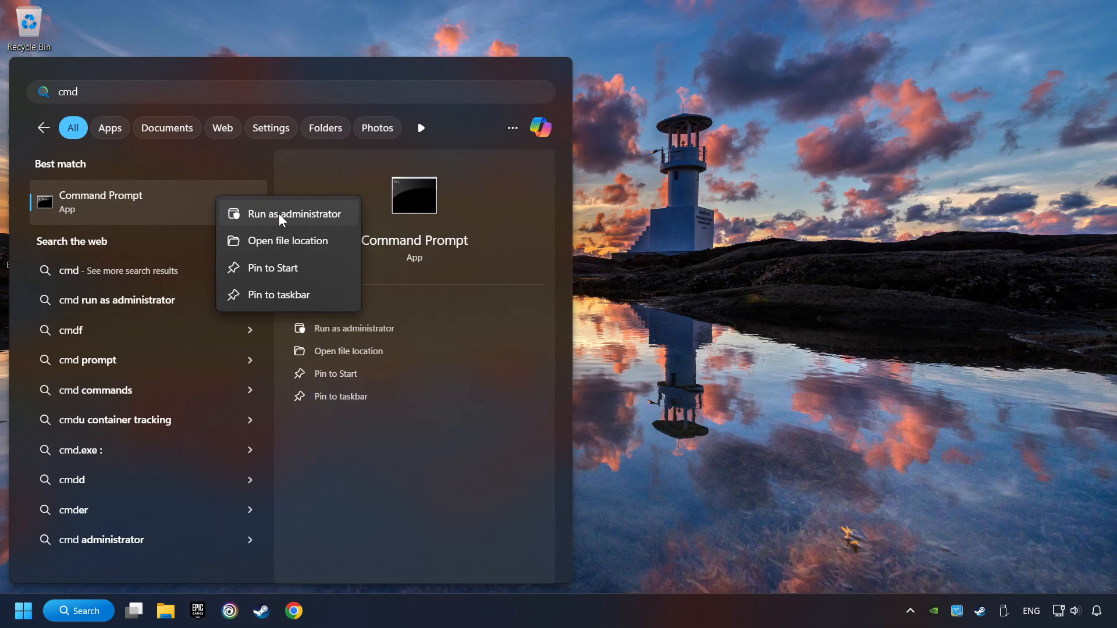
left_click(289, 212)
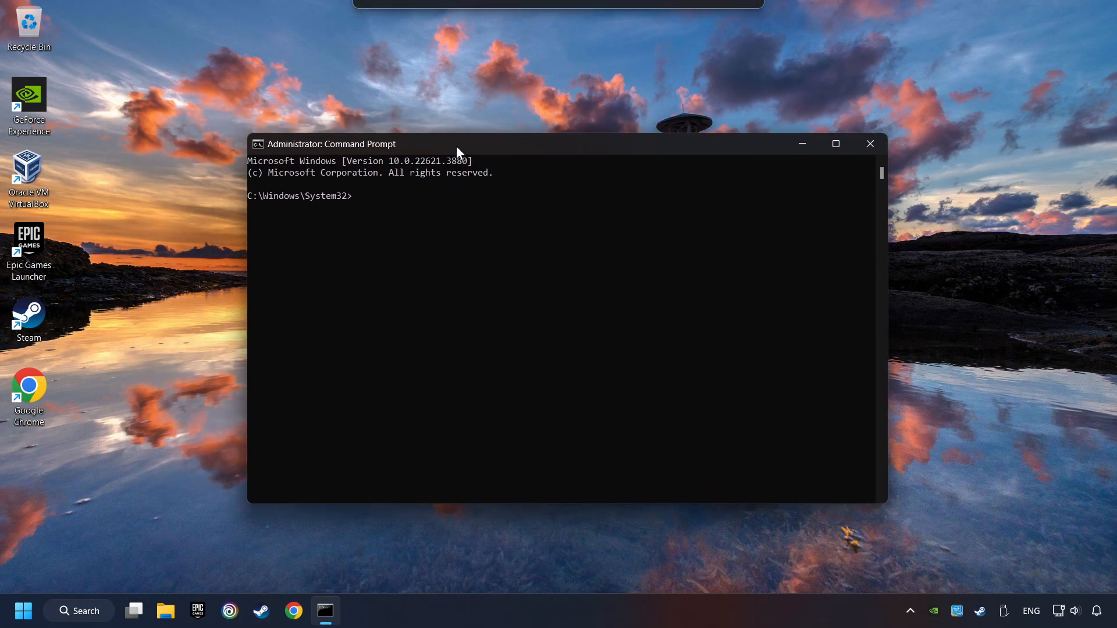
Step: Run sfc /scannow to 2% verification, then close the prompt and open Start
type("s")
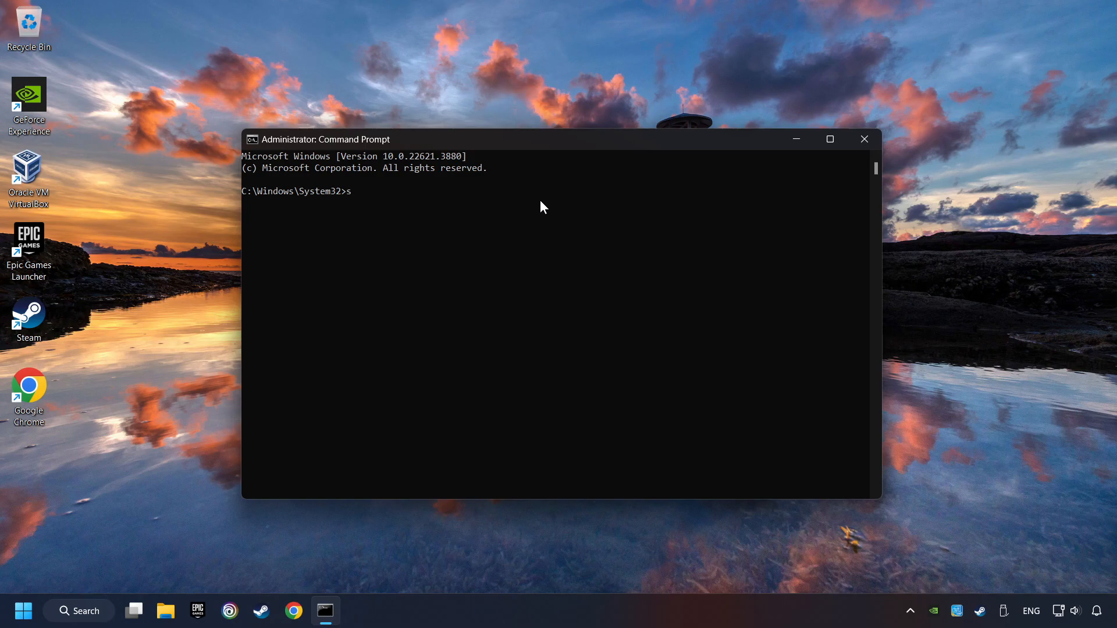
type("fc /")
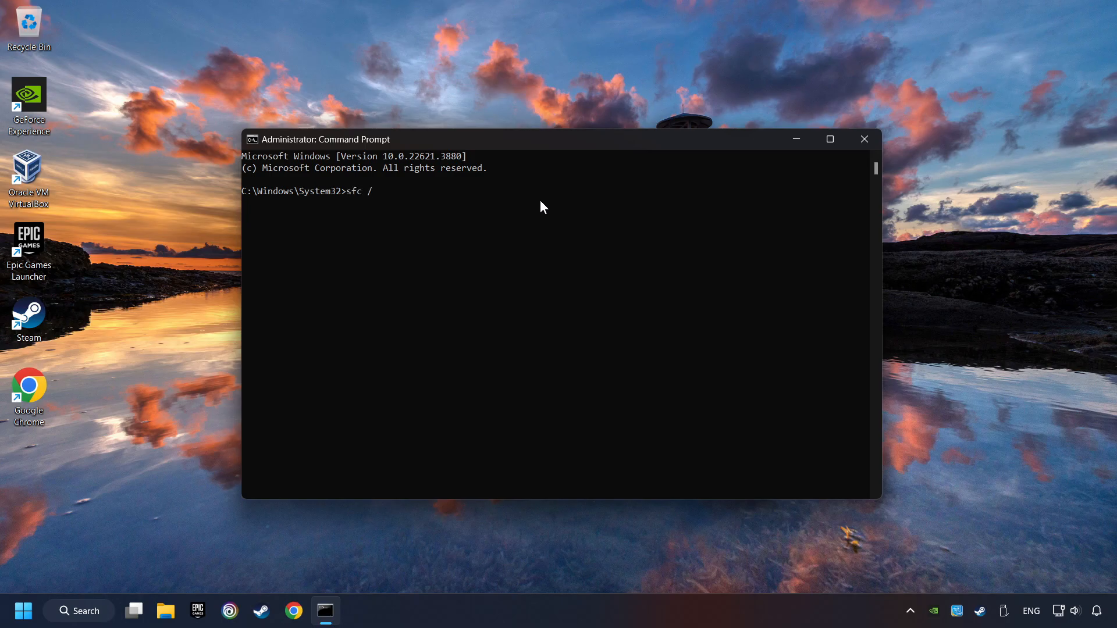
type("scannow")
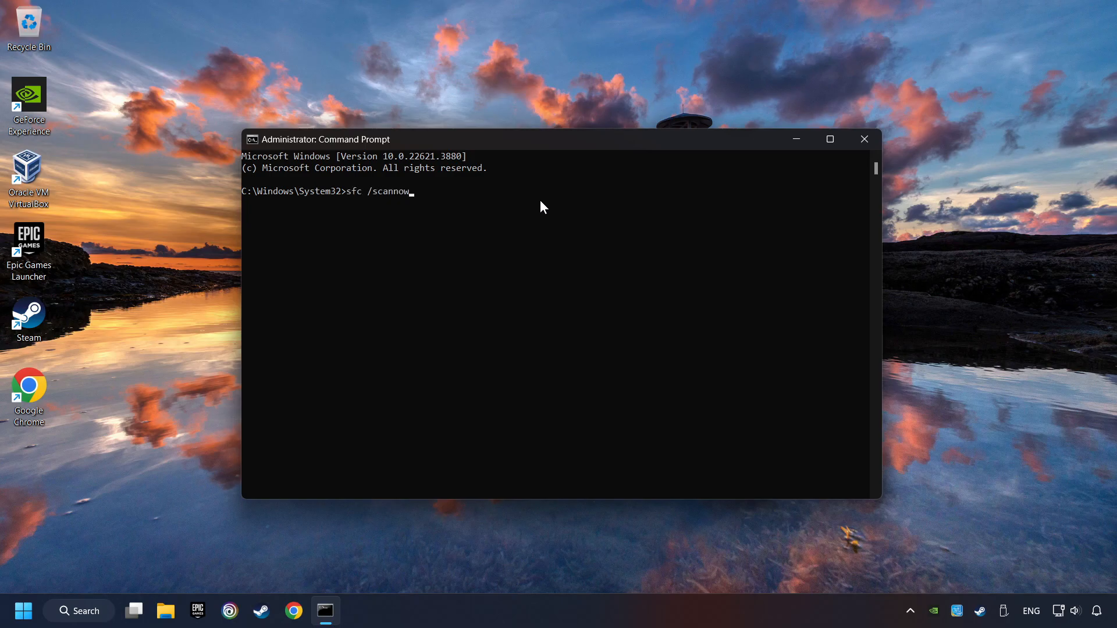
key("enter")
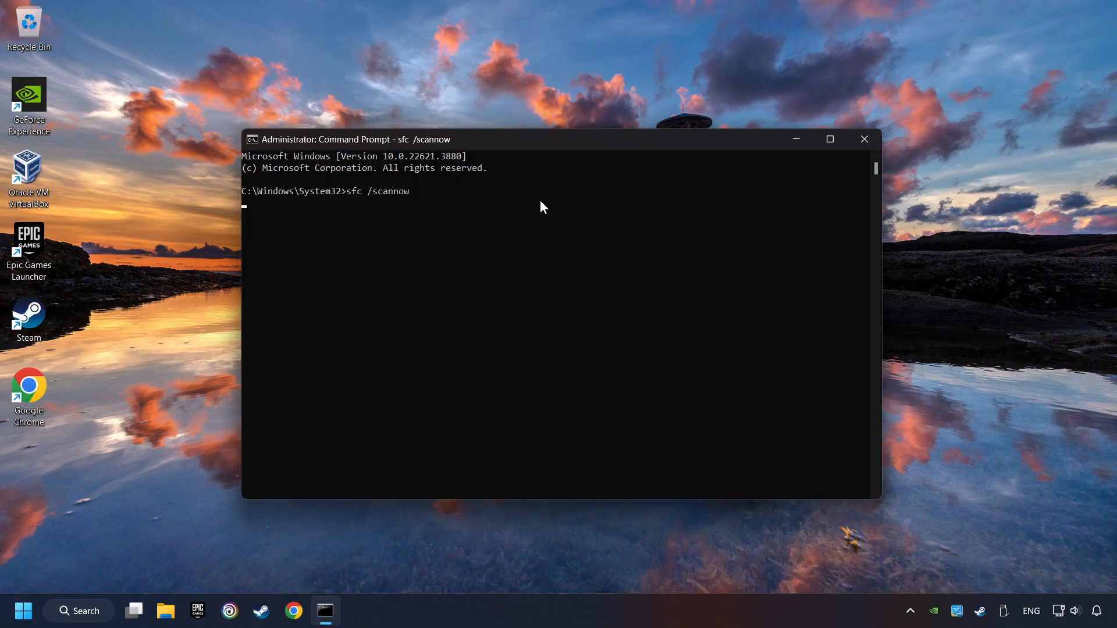
key("enter")
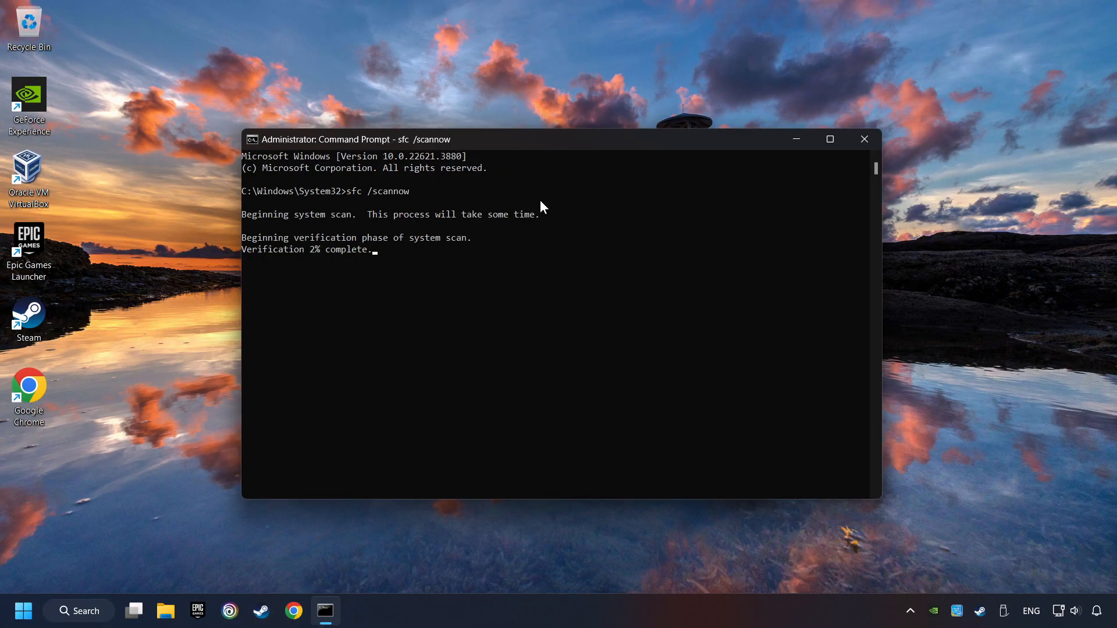
left_click(864, 139)
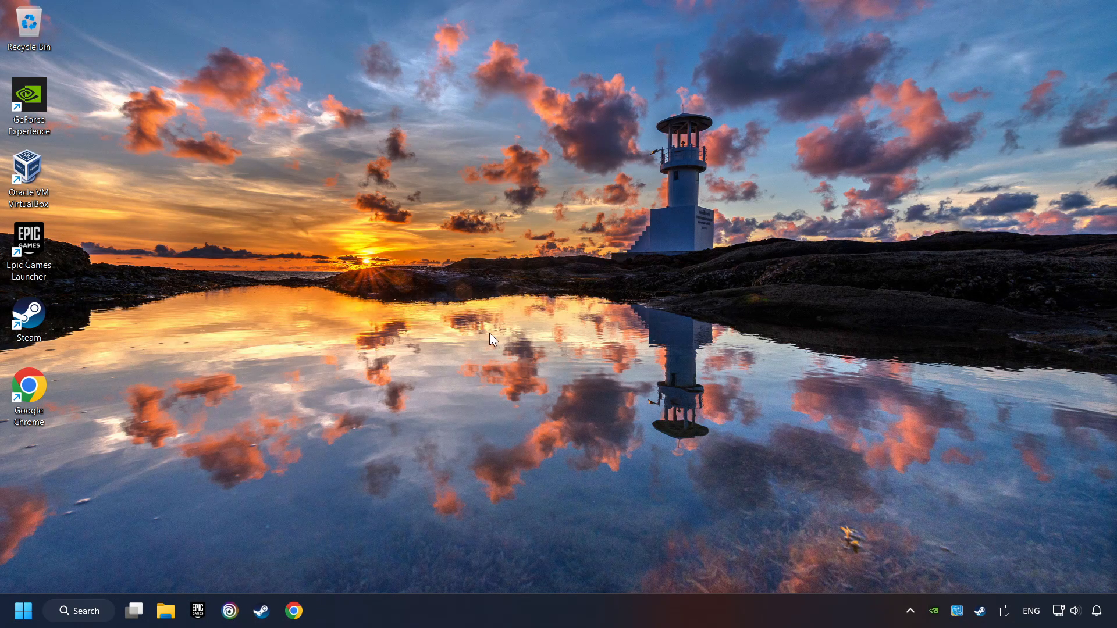
left_click(22, 610)
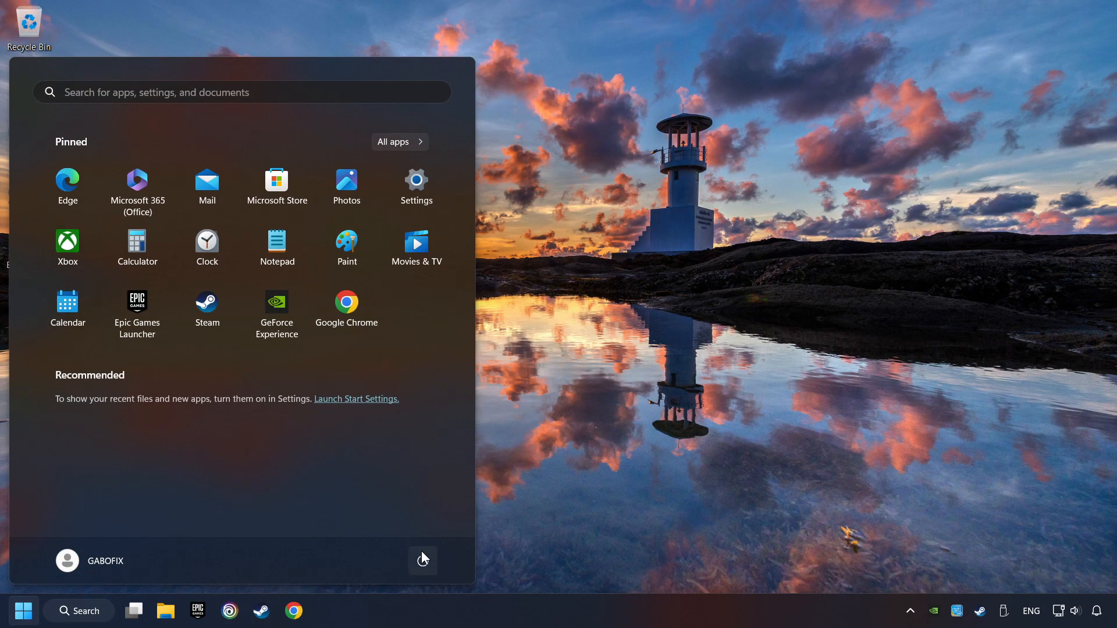